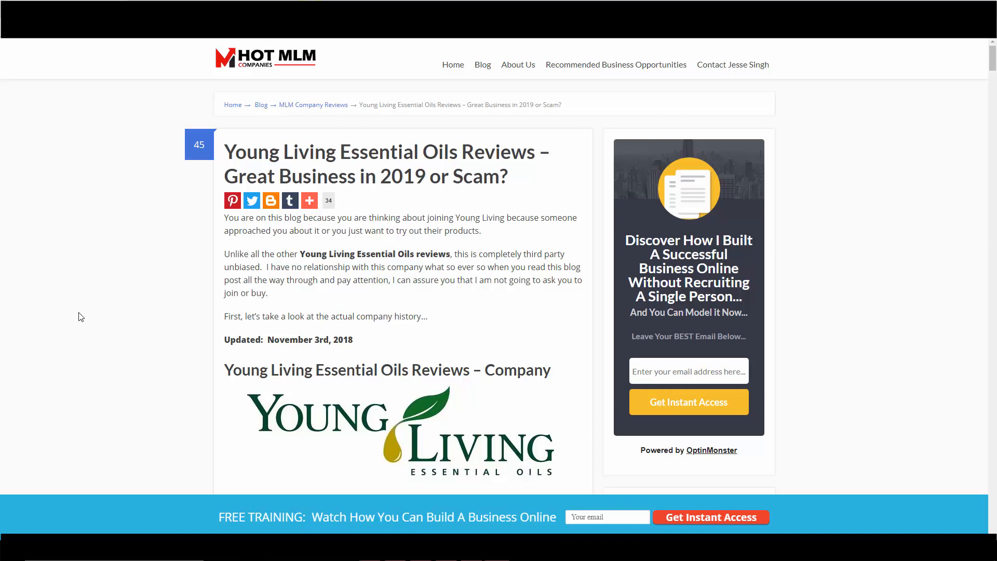
{"action": "mouse_move", "coordinate": [60, 300]}
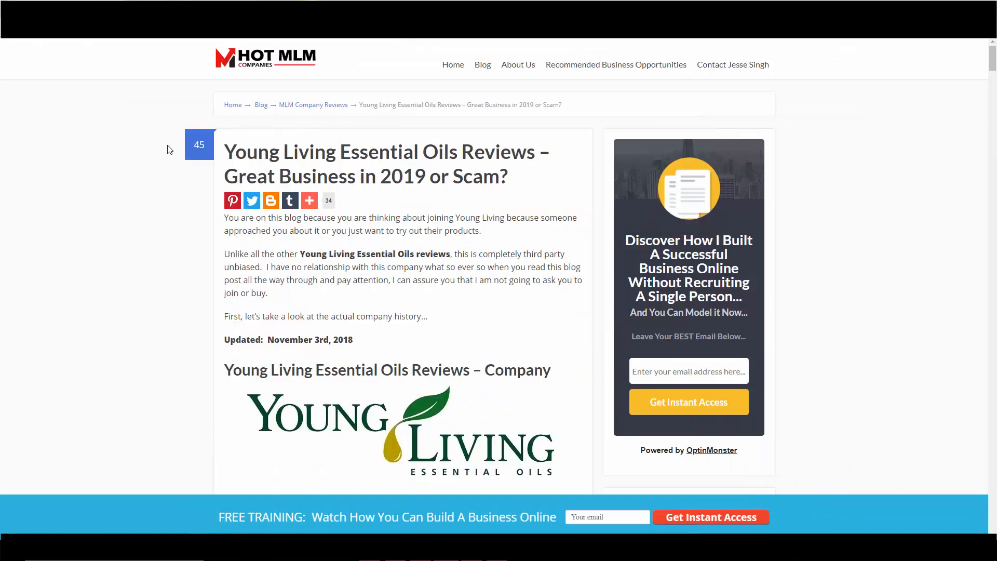
Scroll the review down past the website link and Company background to The Product heading
{"action": "scroll", "scroll_direction": "down", "scroll_amount": 3}
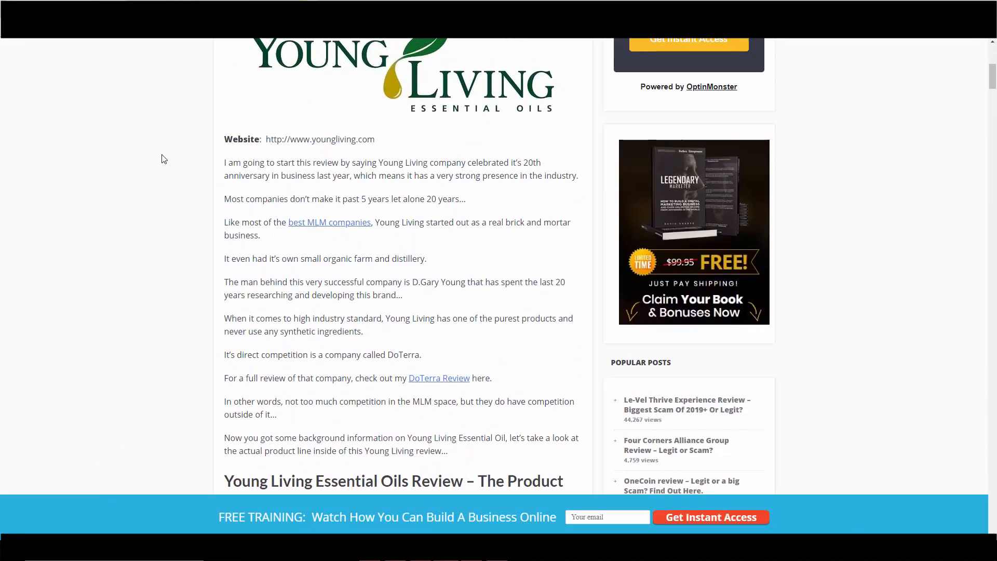
{"action": "scroll", "scroll_direction": "up", "scroll_amount": 3}
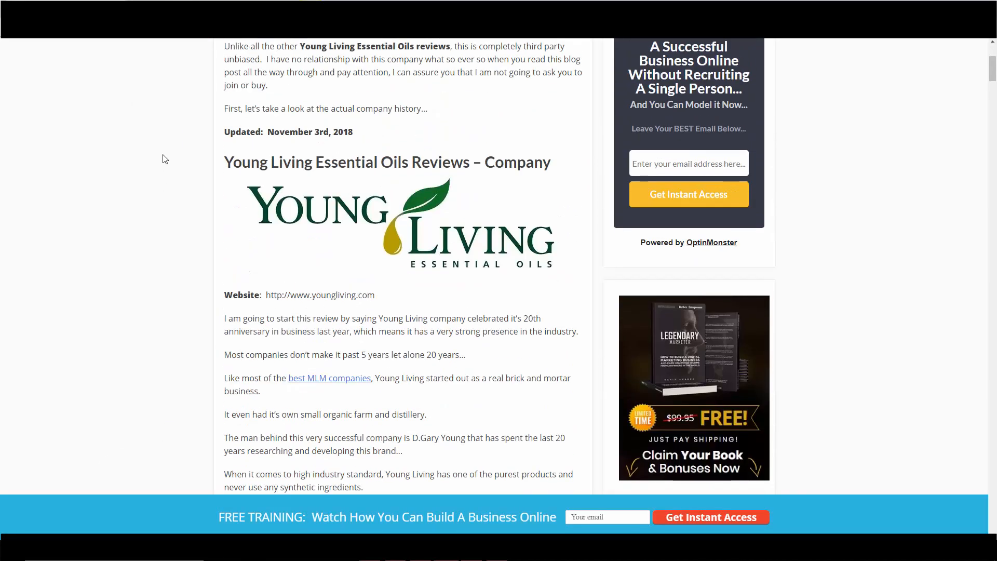
{"action": "scroll", "scroll_direction": "down", "scroll_amount": 3}
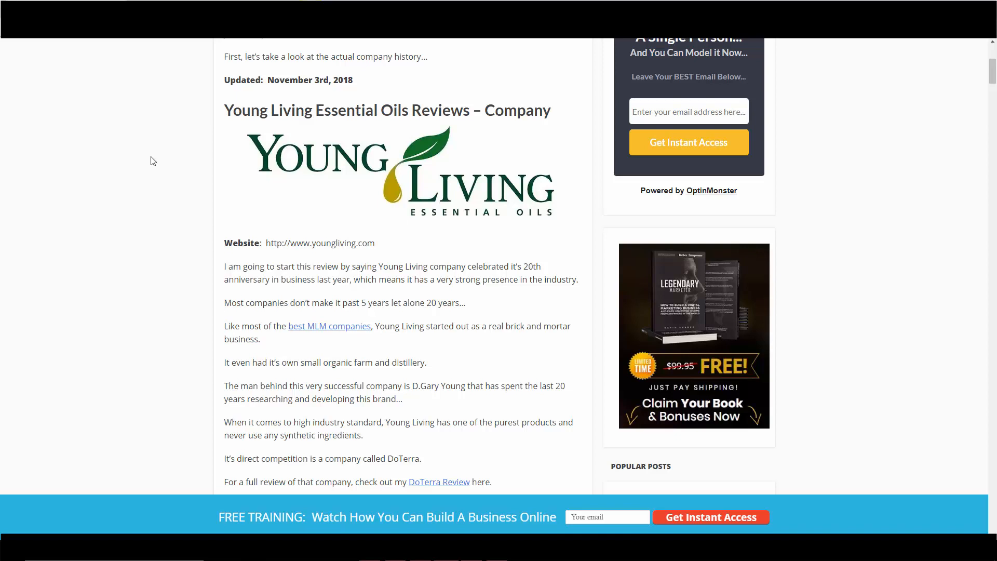
{"action": "scroll", "scroll_direction": "down", "scroll_amount": 3}
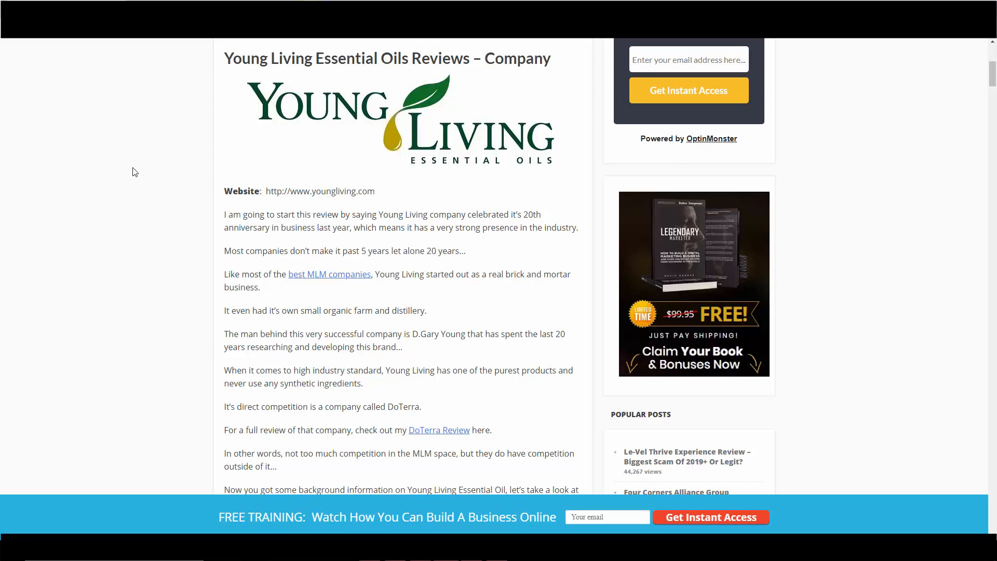
{"action": "mouse_move", "coordinate": [320, 302]}
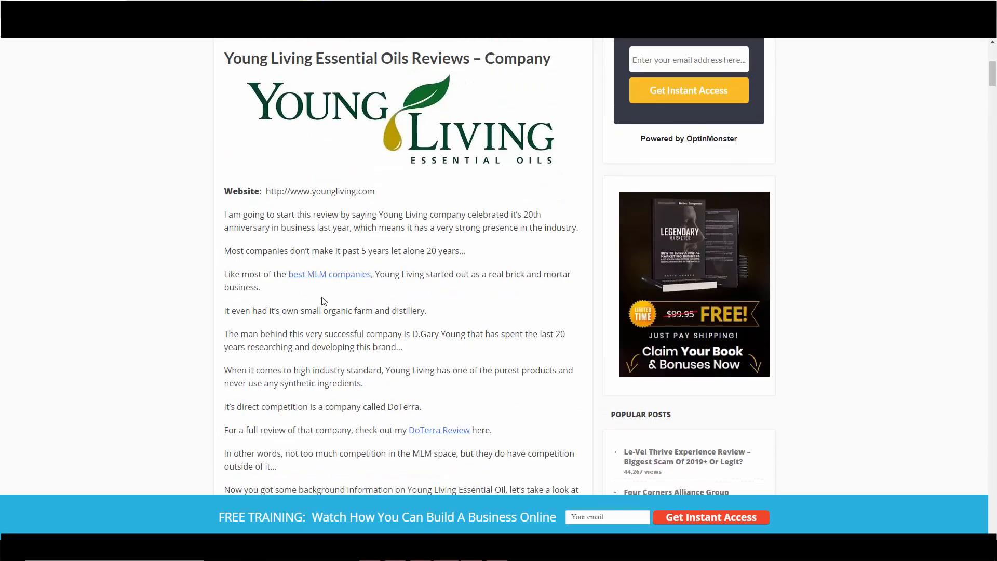
{"action": "mouse_move", "coordinate": [313, 285]}
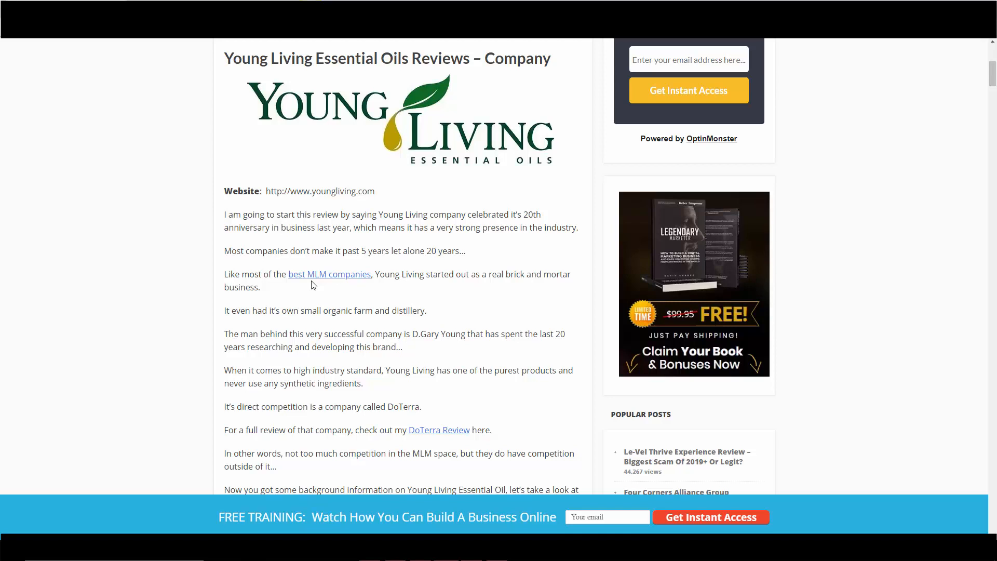
{"action": "scroll", "scroll_direction": "down", "scroll_amount": 3}
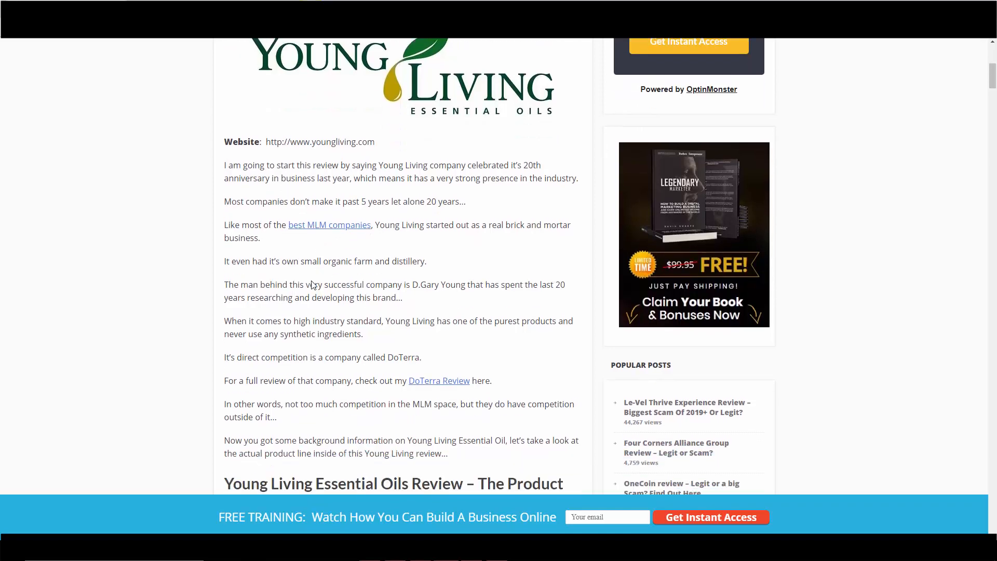
{"action": "scroll", "scroll_direction": "down", "scroll_amount": 3}
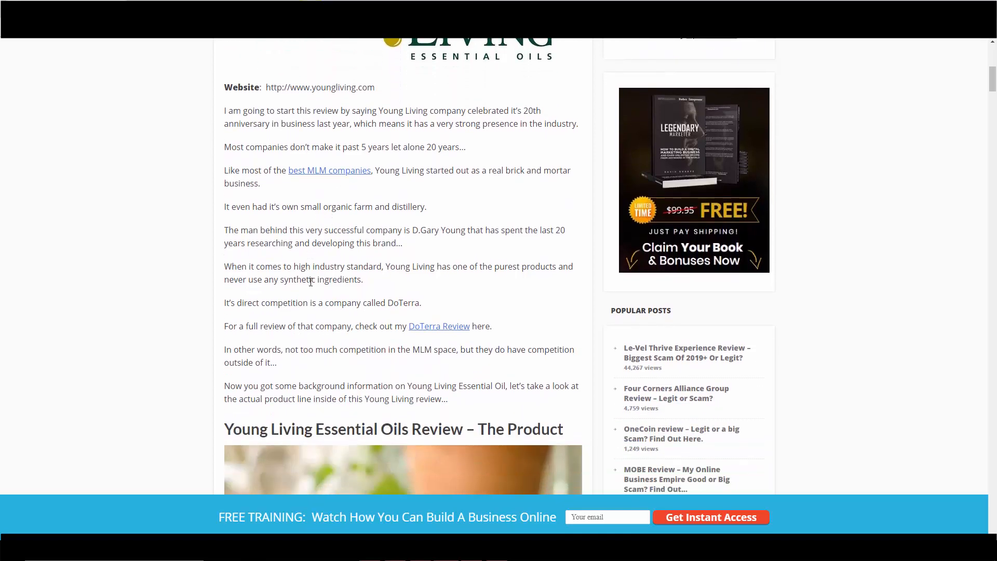
{"action": "mouse_move", "coordinate": [296, 290]}
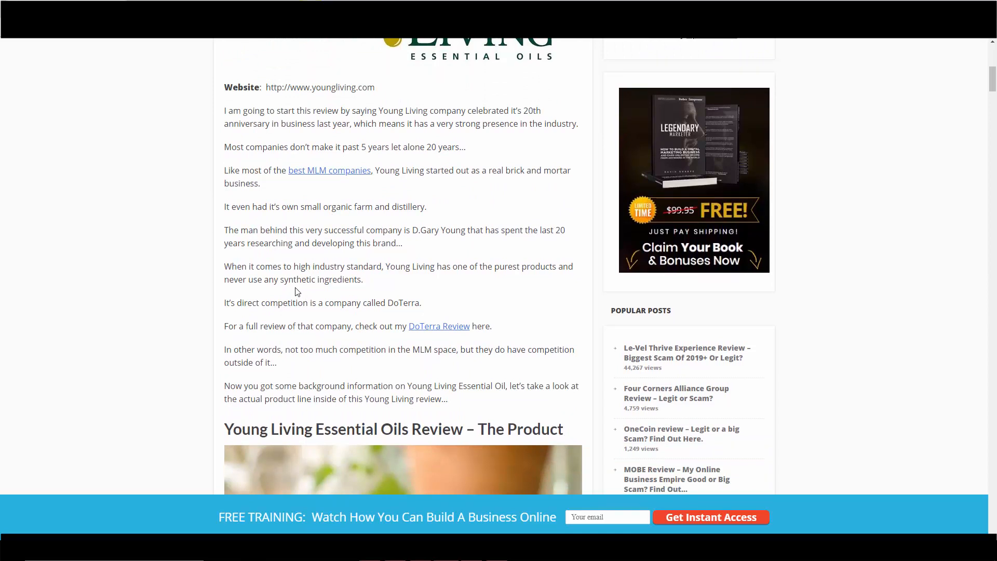
{"action": "mouse_move", "coordinate": [378, 299]}
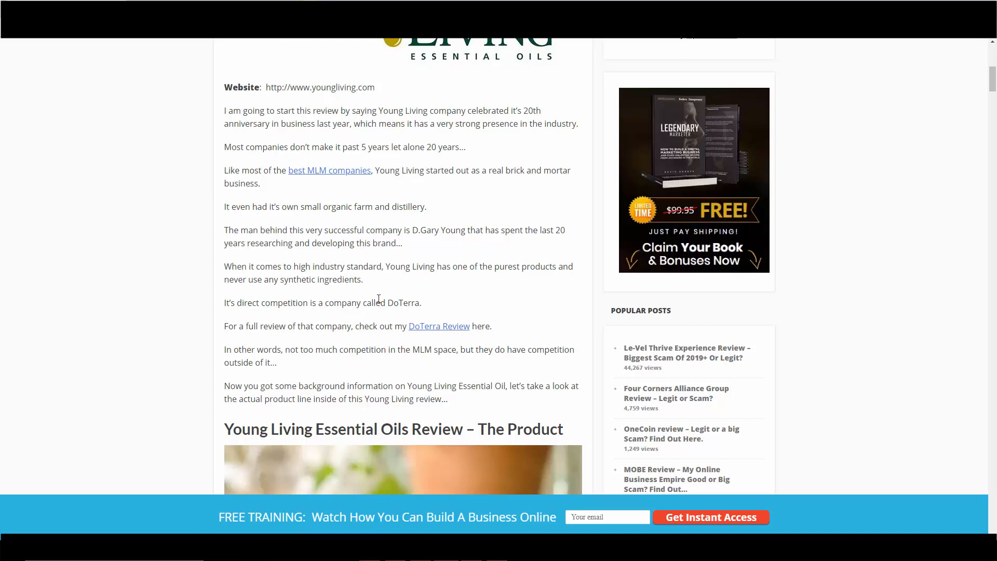
{"action": "mouse_move", "coordinate": [529, 312]}
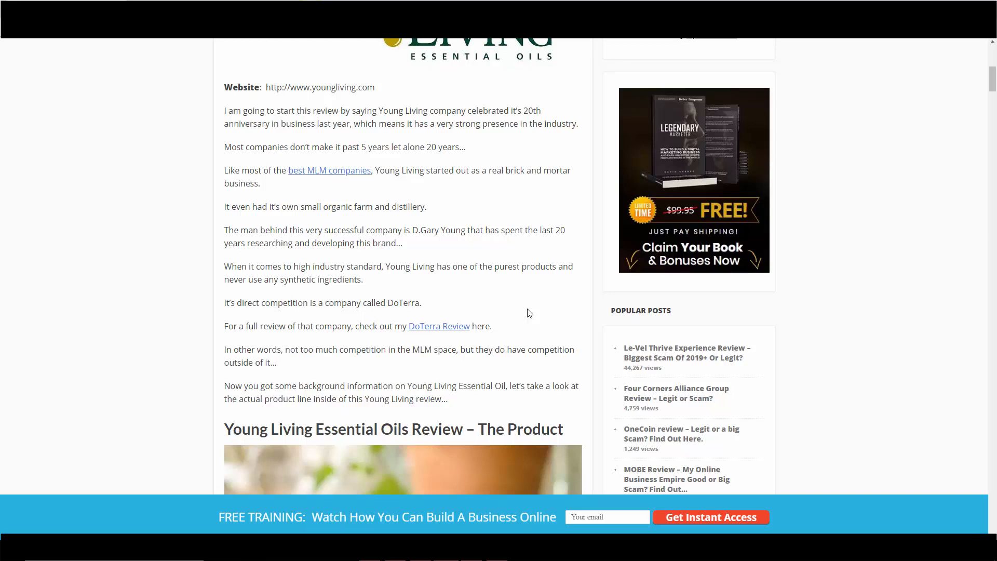
{"action": "mouse_move", "coordinate": [270, 360]}
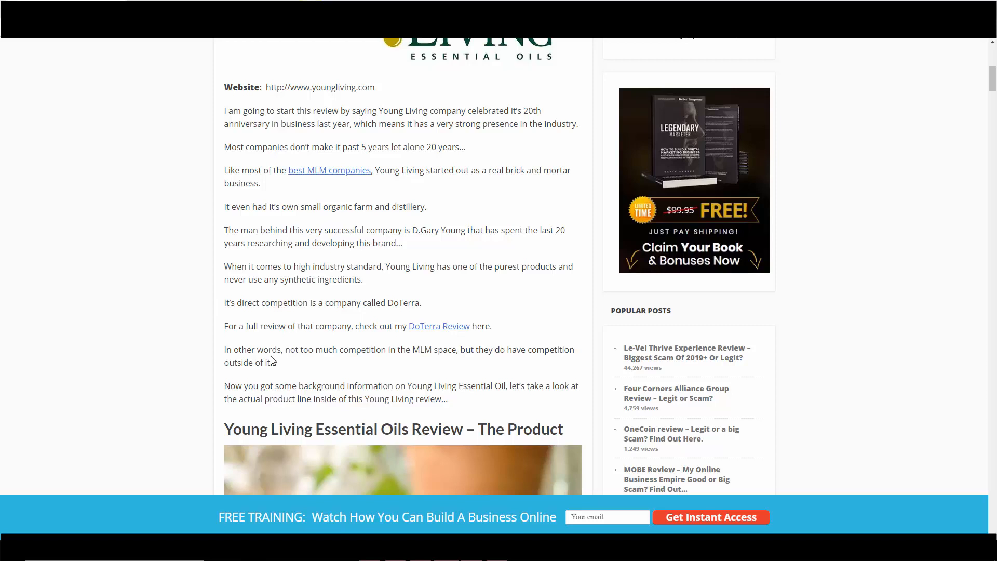
{"action": "mouse_move", "coordinate": [387, 297]}
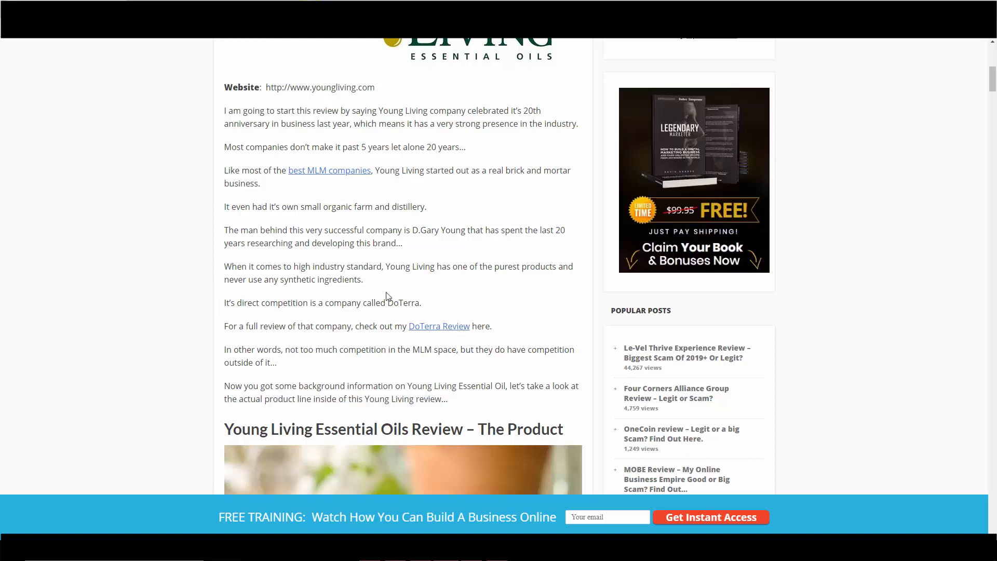
{"action": "scroll", "scroll_direction": "down", "scroll_amount": 3}
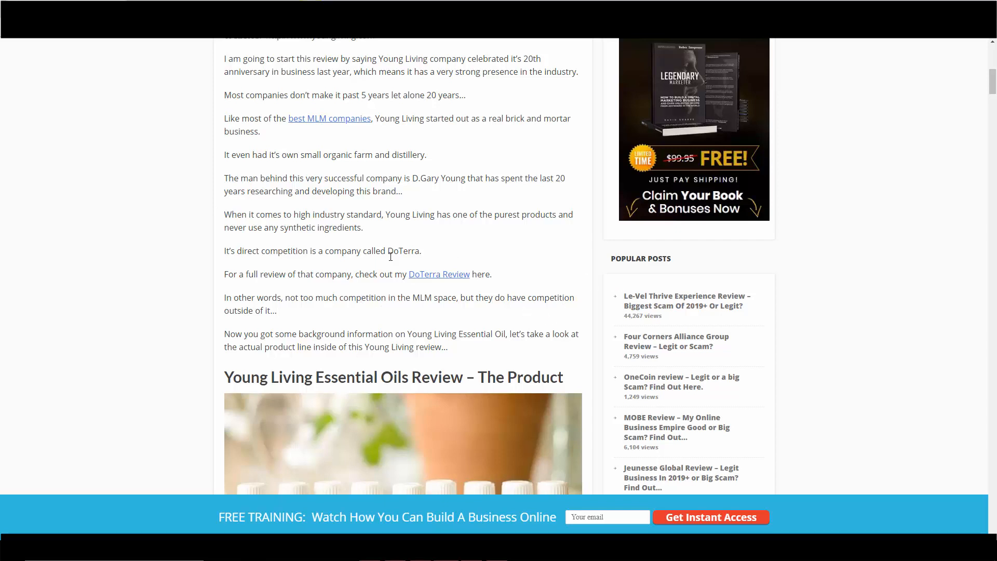
{"action": "mouse_move", "coordinate": [405, 240]}
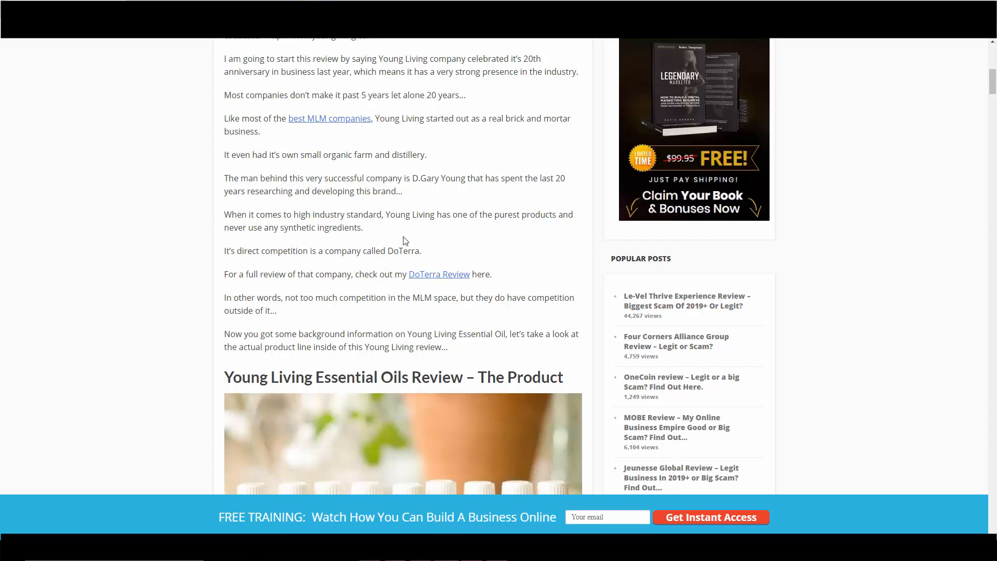
{"action": "mouse_move", "coordinate": [360, 267]}
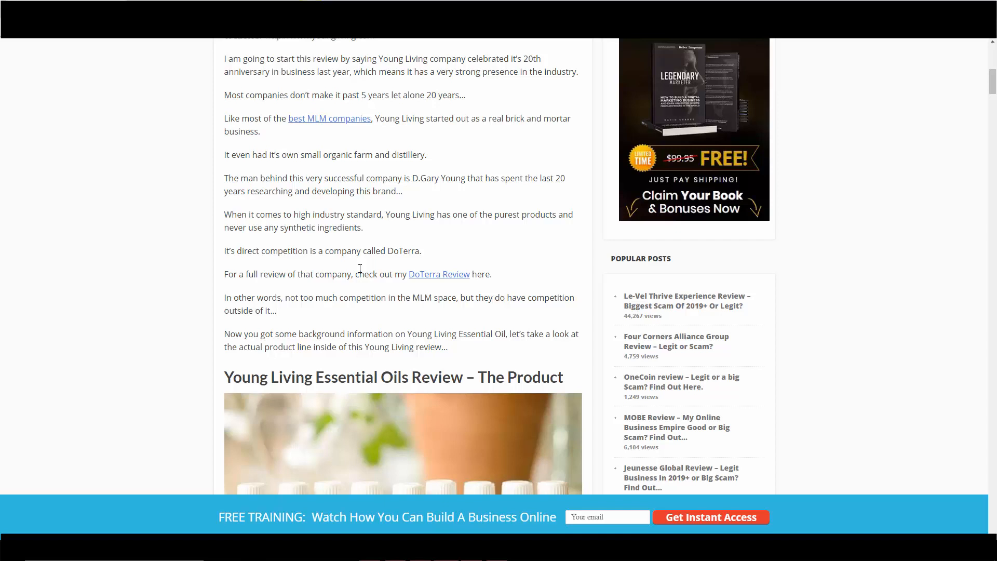
{"action": "mouse_move", "coordinate": [413, 268]}
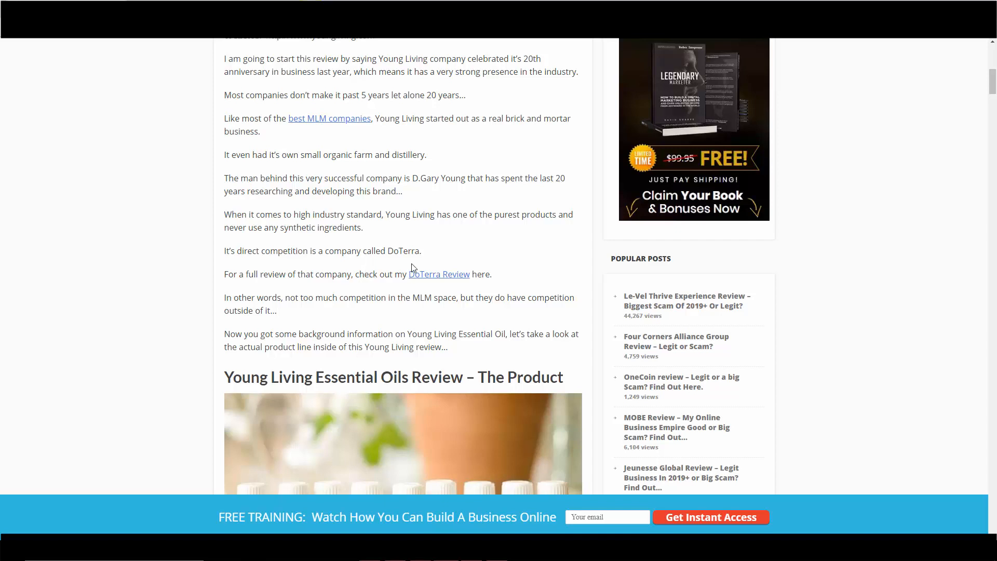
{"action": "mouse_move", "coordinate": [356, 225]}
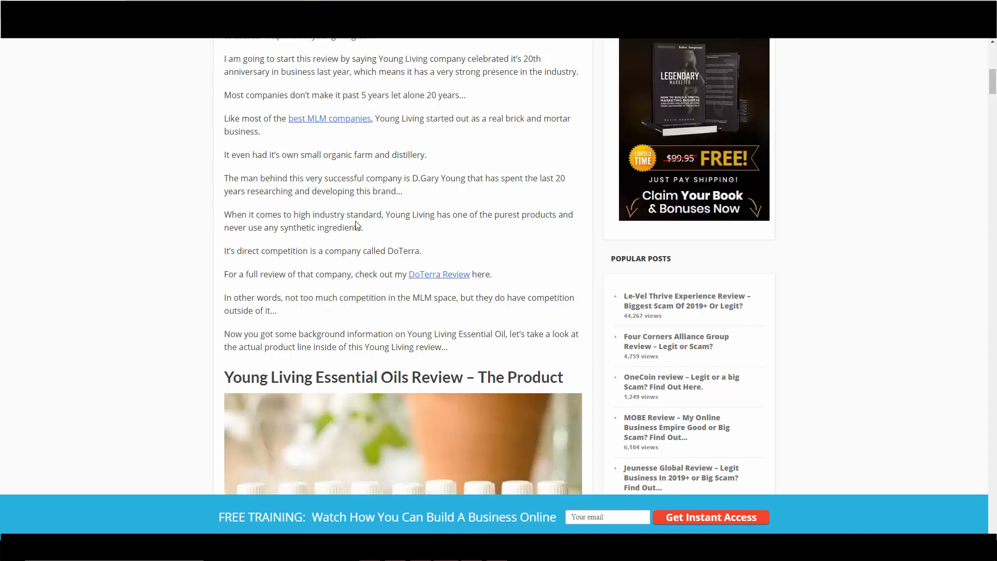
Scroll down through the Home Products and Wellness lists to the Young Living Compensation Plan heading
{"action": "scroll", "scroll_direction": "down", "scroll_amount": 3}
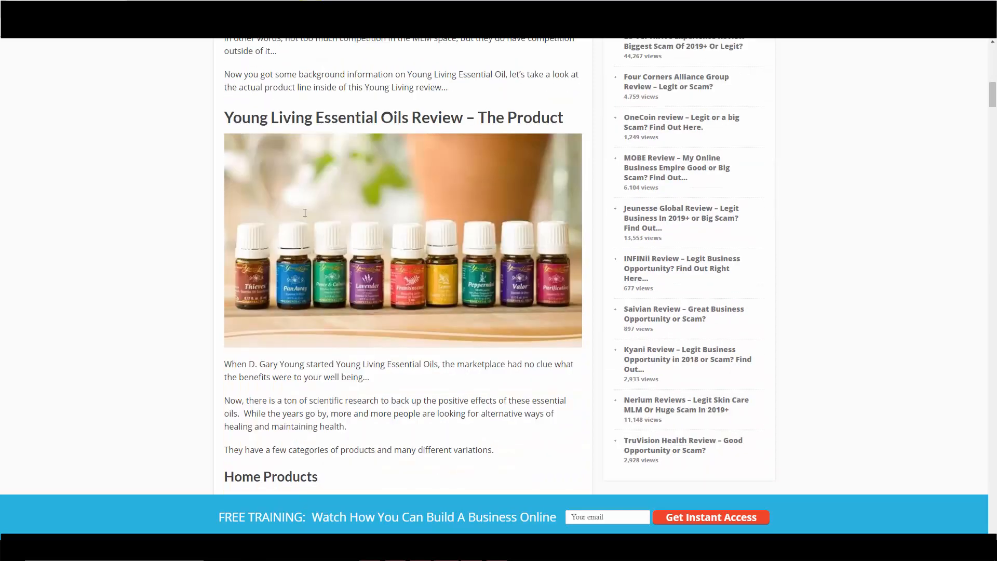
{"action": "scroll", "scroll_direction": "down", "scroll_amount": 3}
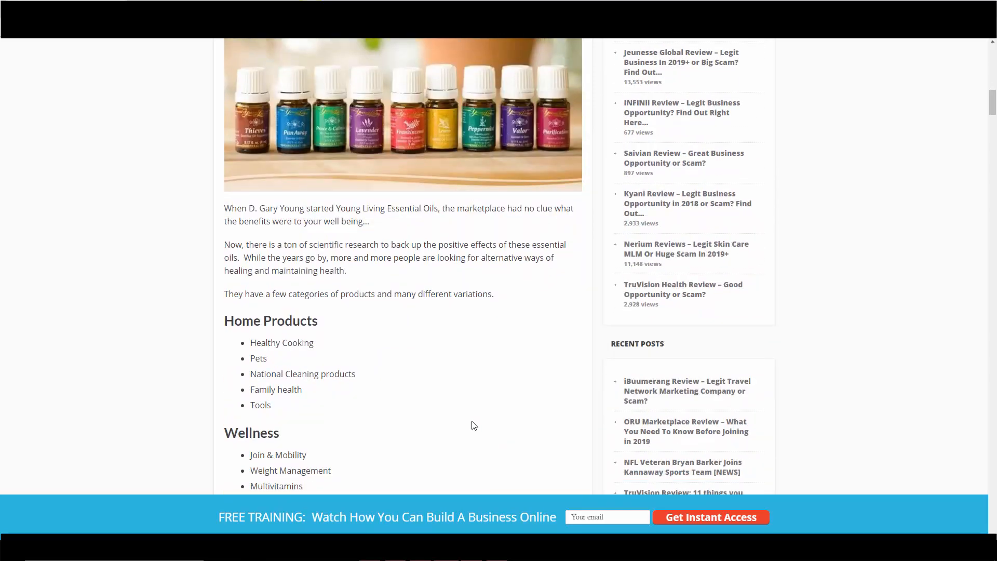
{"action": "scroll", "scroll_direction": "up", "scroll_amount": 3}
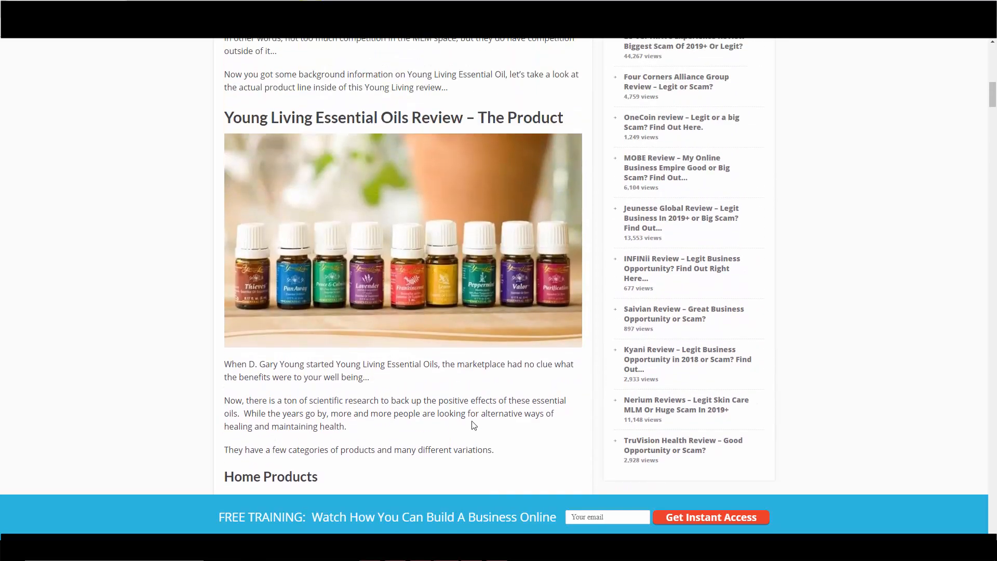
{"action": "scroll", "scroll_direction": "down", "scroll_amount": 3}
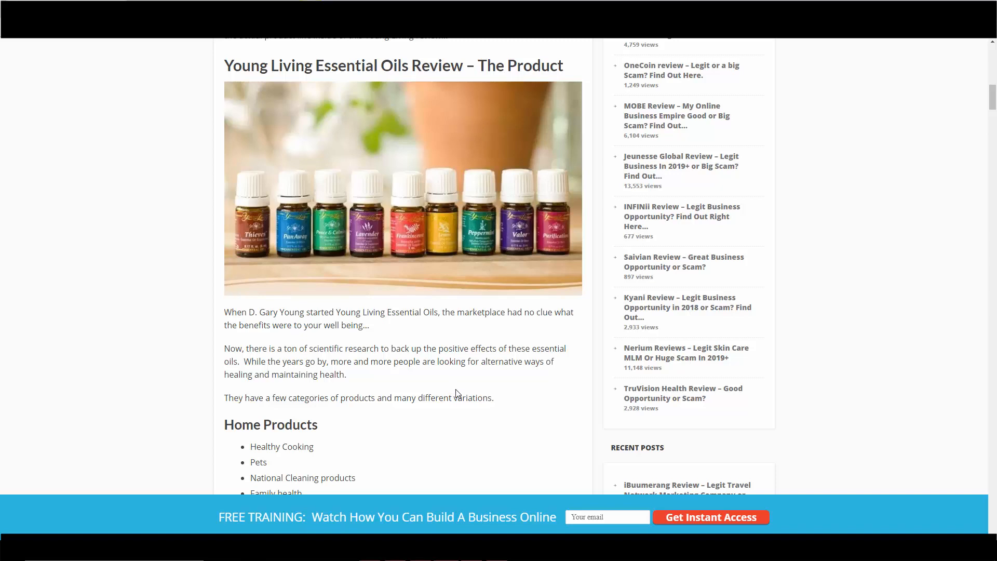
{"action": "mouse_move", "coordinate": [438, 380]}
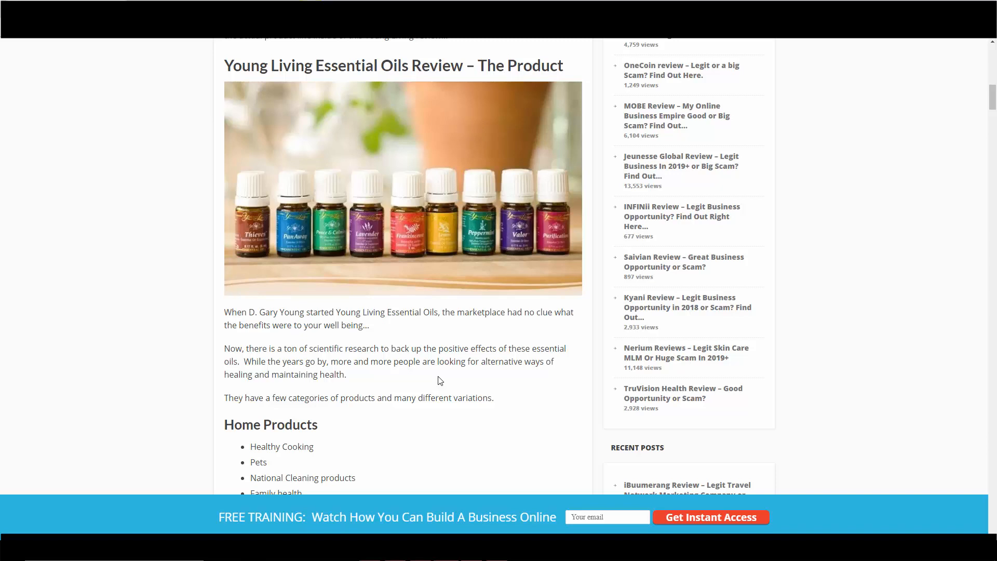
{"action": "scroll", "scroll_direction": "down", "scroll_amount": 3}
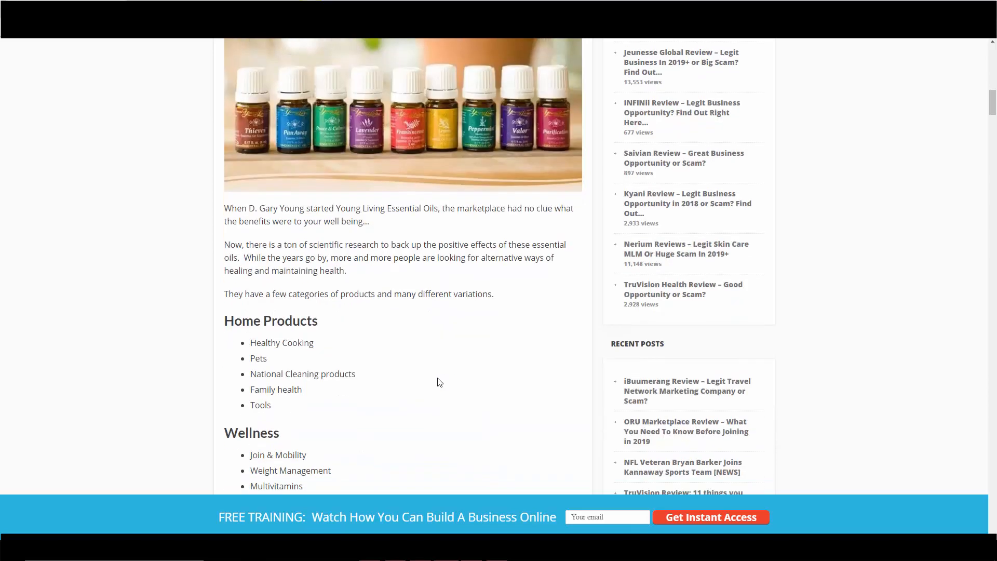
{"action": "scroll", "scroll_direction": "down", "scroll_amount": 3}
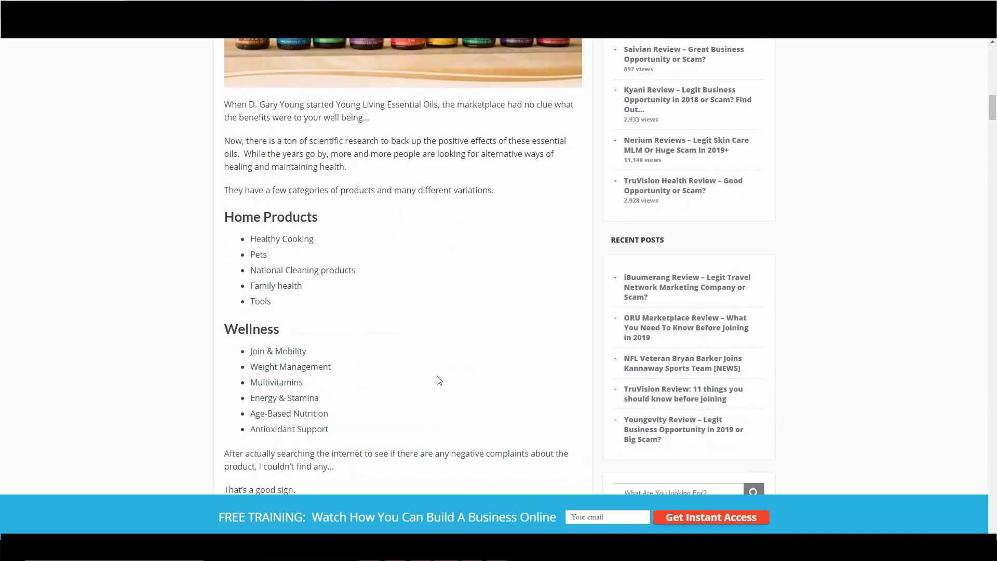
{"action": "mouse_move", "coordinate": [321, 238]}
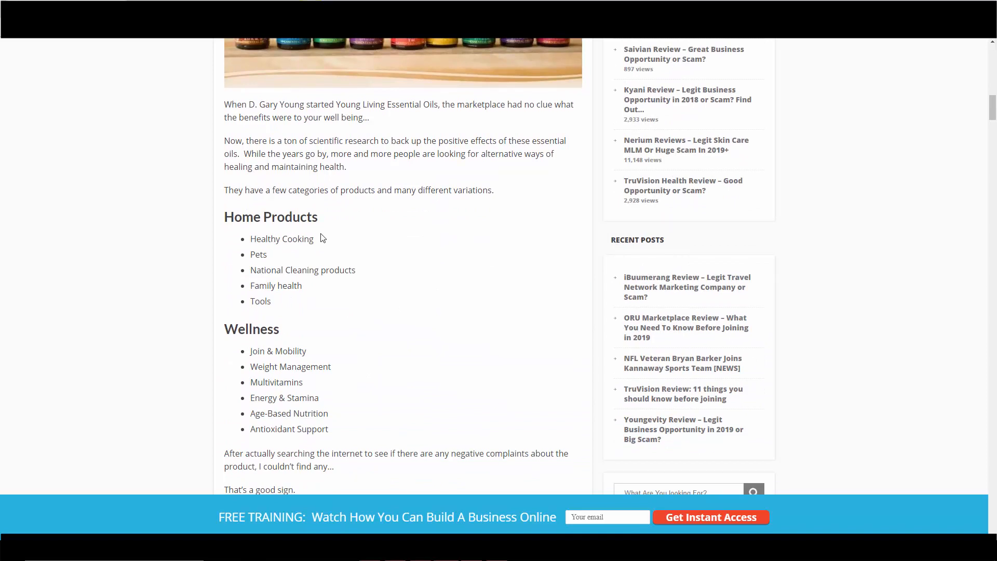
{"action": "mouse_move", "coordinate": [263, 283]}
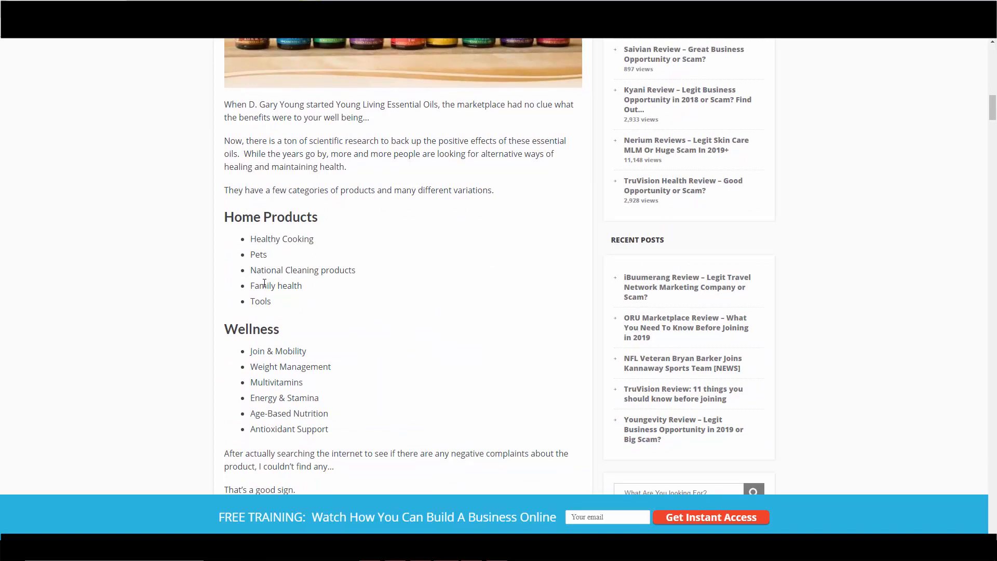
{"action": "scroll", "scroll_direction": "down", "scroll_amount": 3}
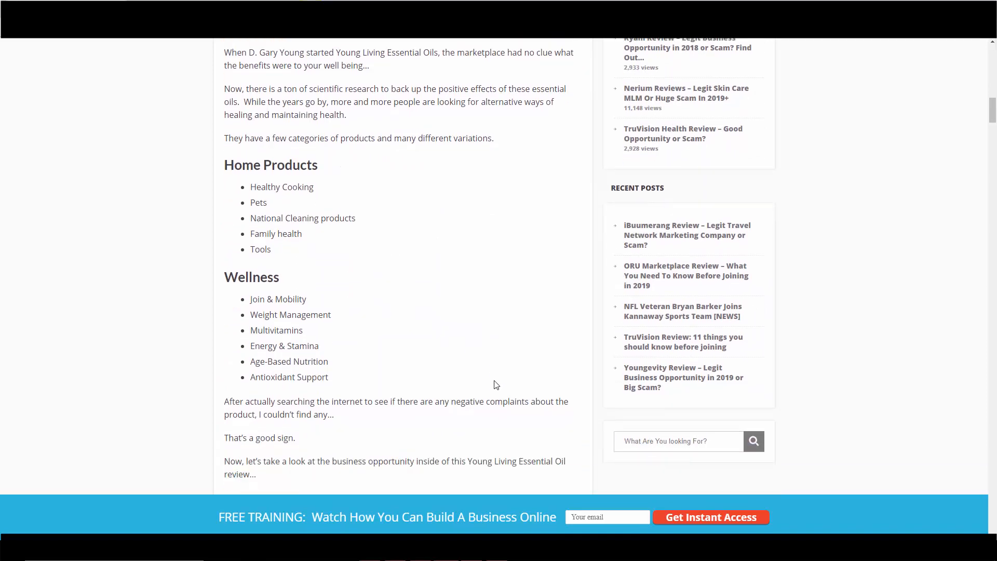
{"action": "mouse_move", "coordinate": [531, 377]}
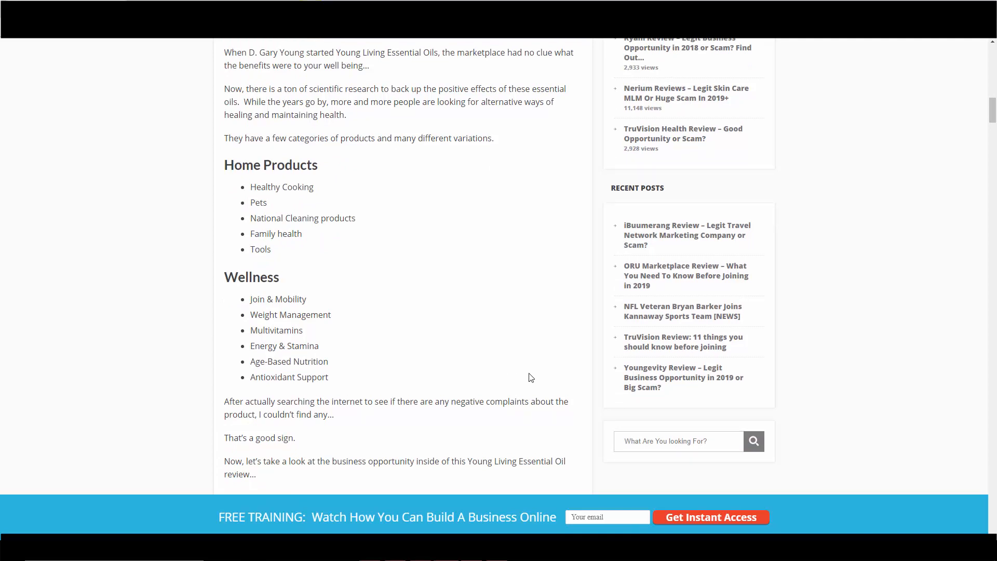
{"action": "scroll", "scroll_direction": "down", "scroll_amount": 3}
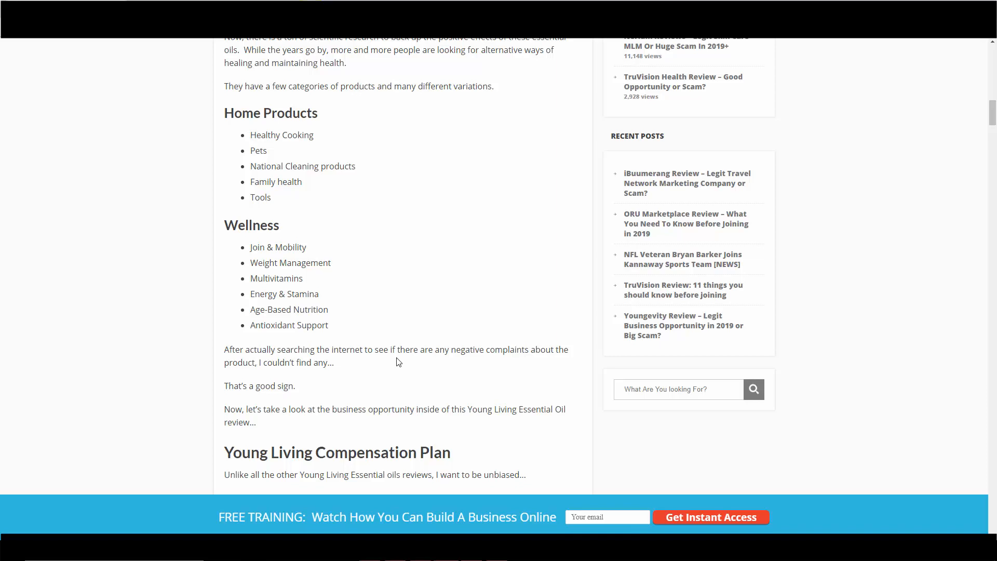
{"action": "mouse_move", "coordinate": [409, 350]}
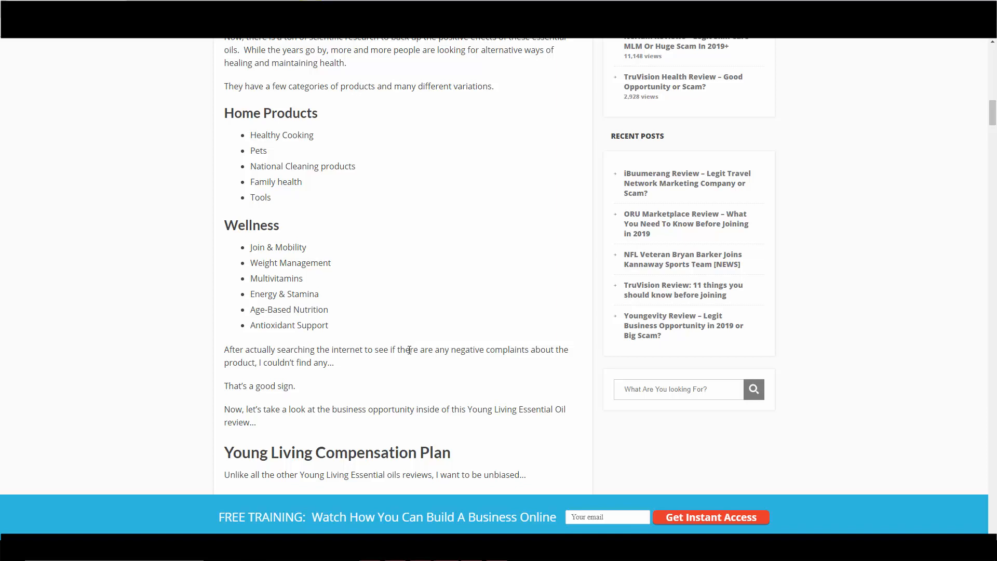
Scroll down until the Compensation Plan text and the embedded 'Crazy Simple Explanation' video are fully visible
{"action": "scroll", "scroll_direction": "down", "scroll_amount": 3}
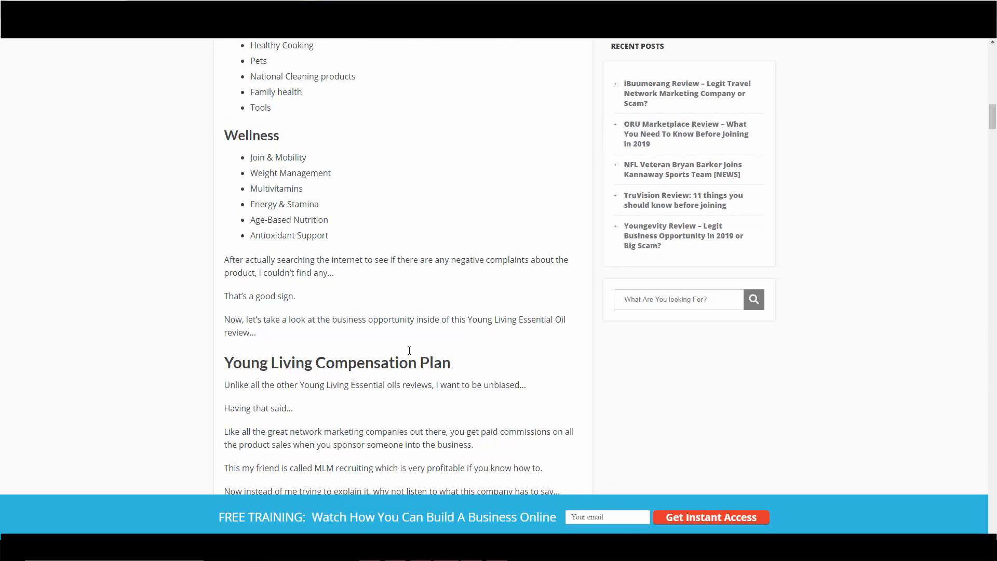
{"action": "scroll", "scroll_direction": "down", "scroll_amount": 3}
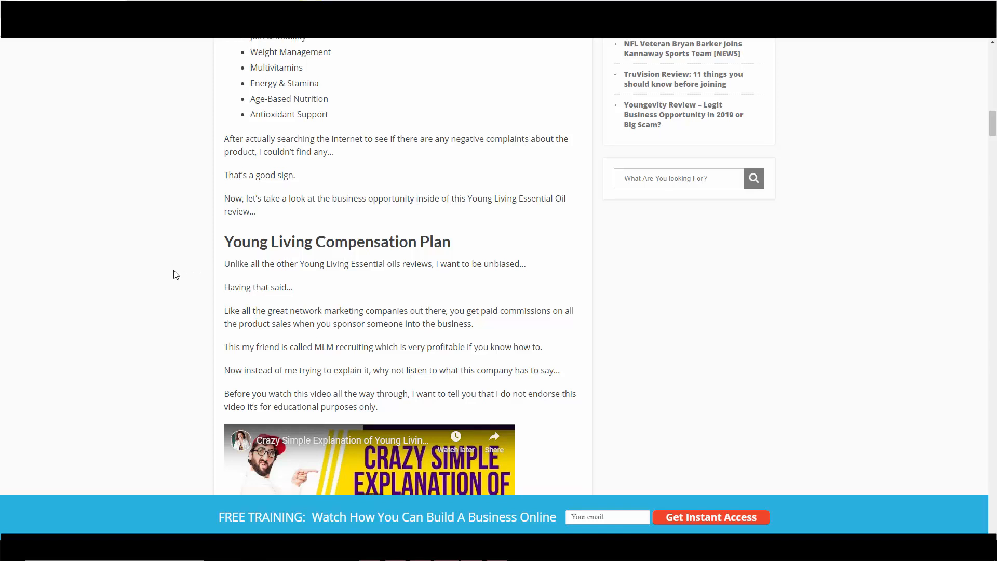
{"action": "scroll", "scroll_direction": "down", "scroll_amount": 3}
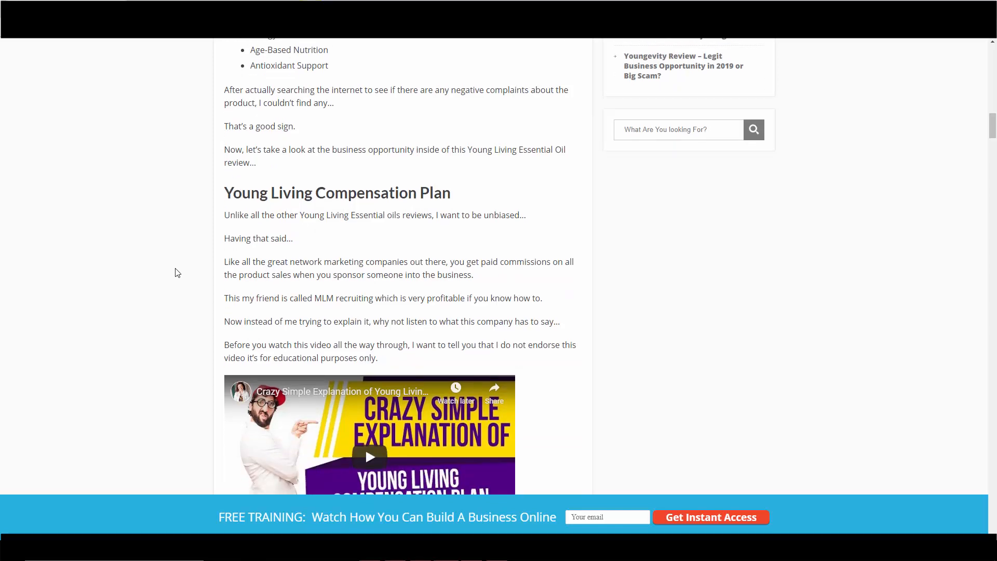
{"action": "scroll", "scroll_direction": "down", "scroll_amount": 3}
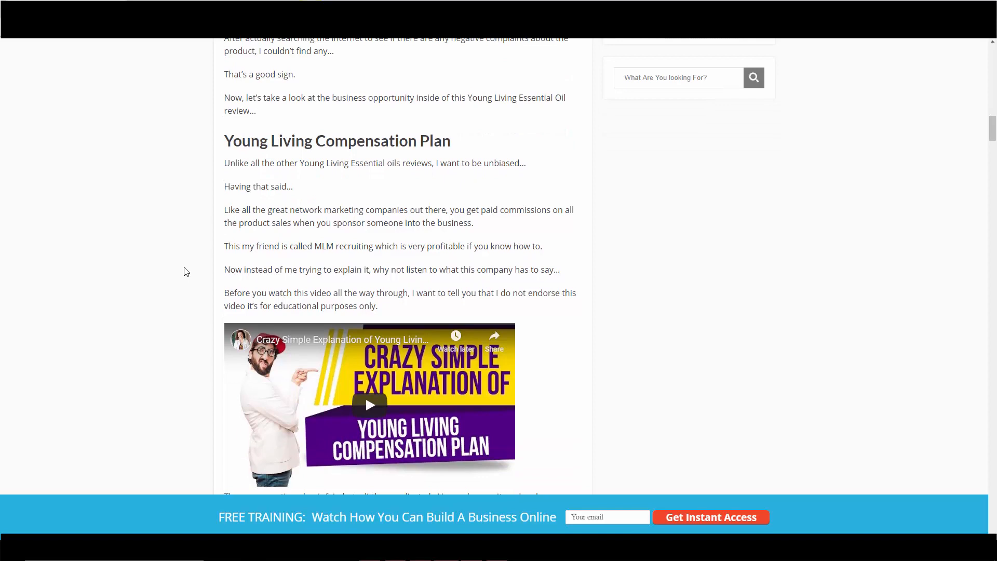
{"action": "scroll", "scroll_direction": "down", "scroll_amount": 3}
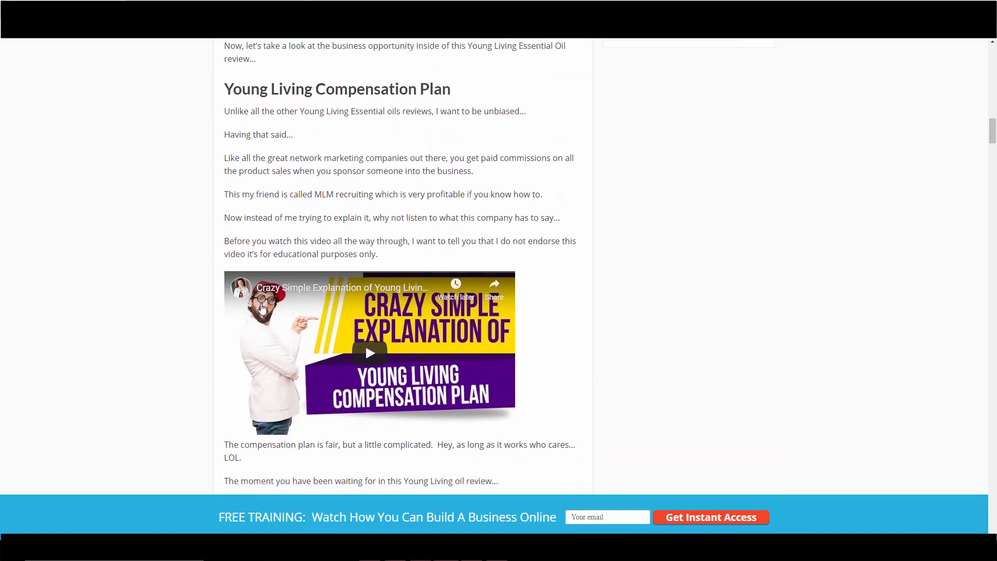
{"action": "mouse_move", "coordinate": [279, 353]}
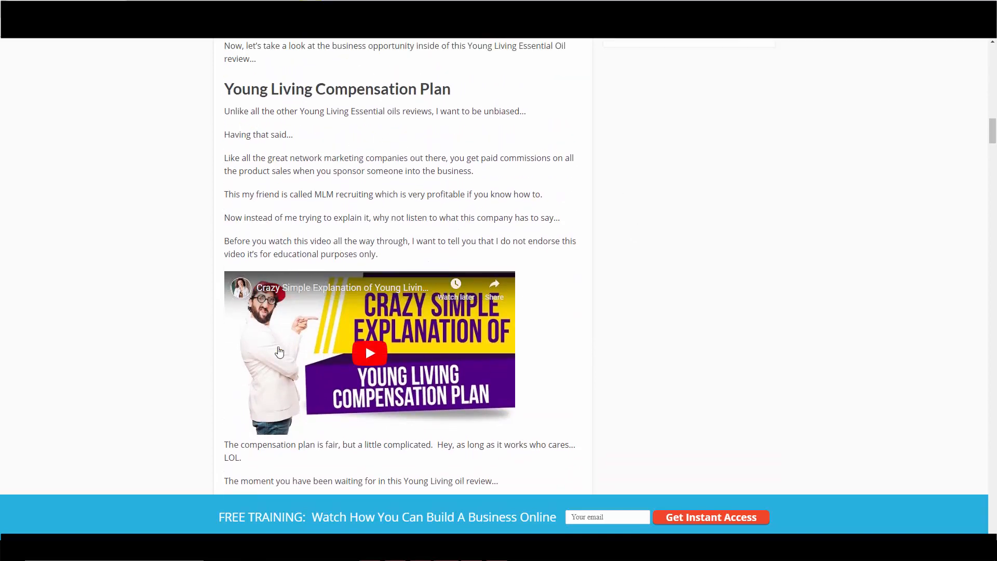
{"action": "mouse_move", "coordinate": [10, 326]}
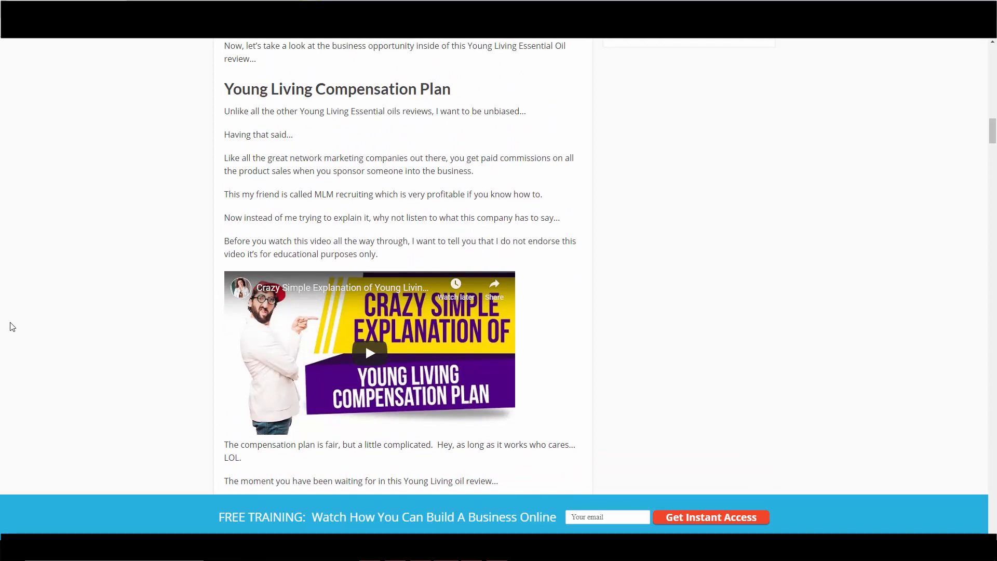
{"action": "mouse_move", "coordinate": [116, 317]}
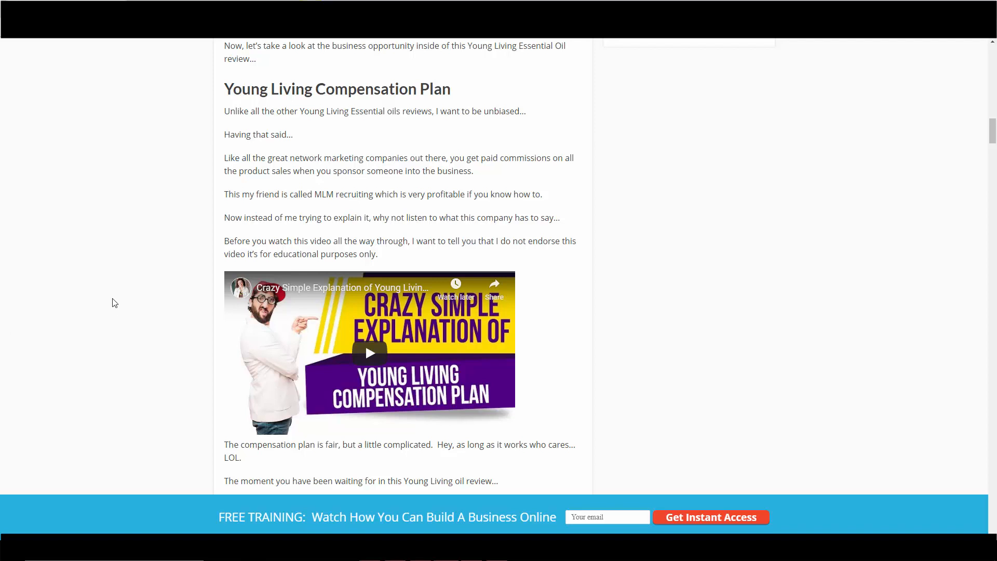
{"action": "mouse_move", "coordinate": [247, 44]}
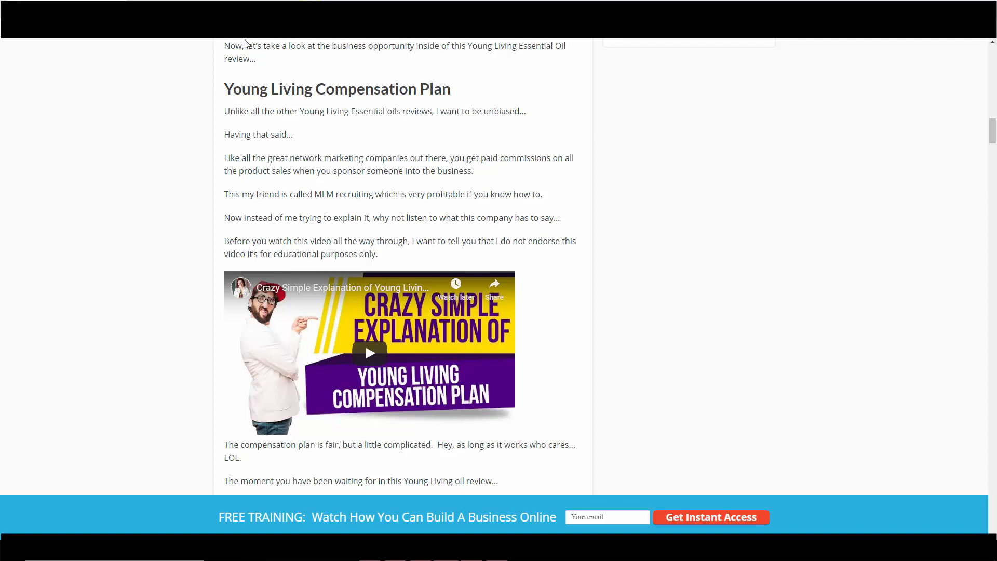
{"action": "mouse_move", "coordinate": [204, 230]}
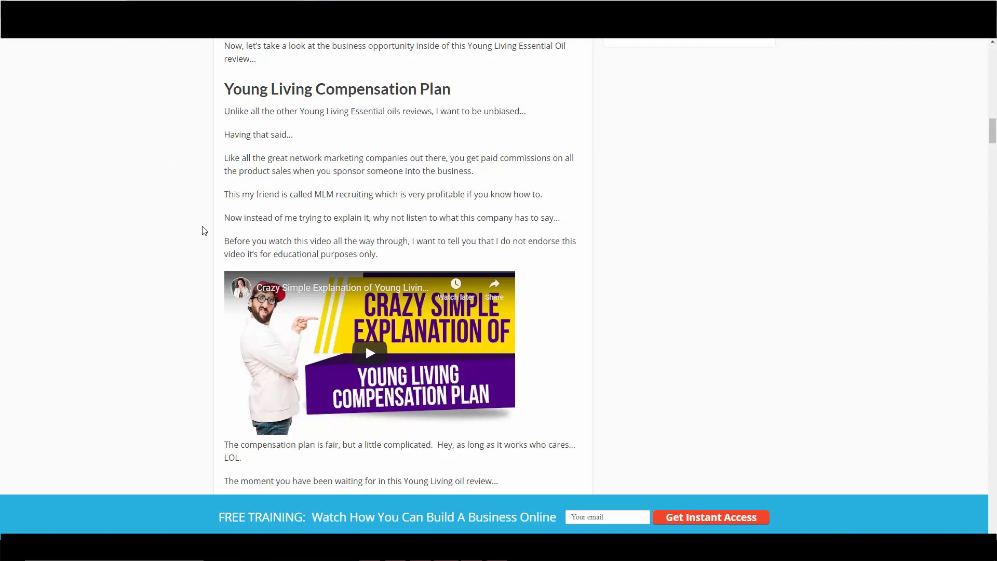
Scroll past the video through the Verdict On Young Living Essential Oils section to the comments invitation
{"action": "scroll", "scroll_direction": "down", "scroll_amount": 3}
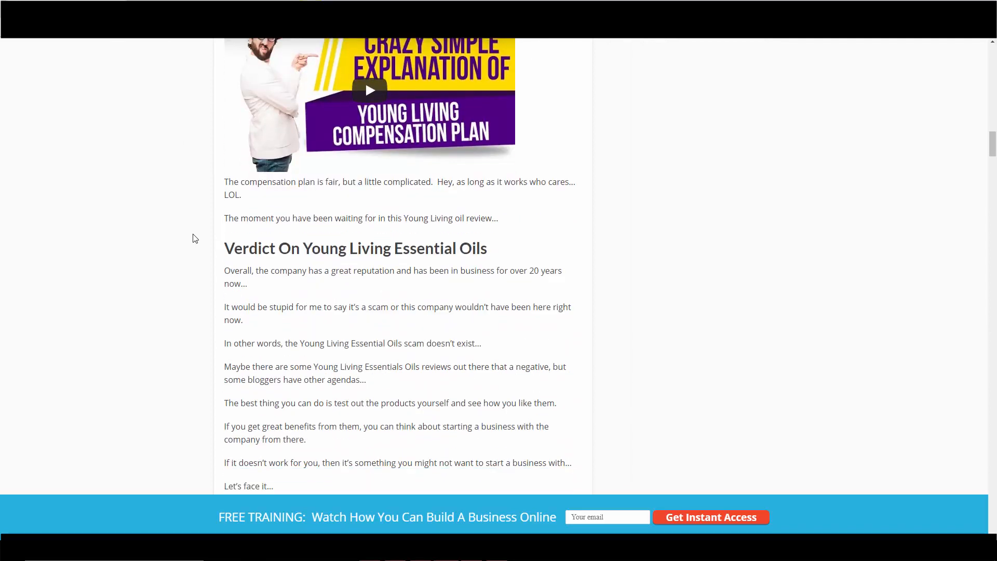
{"action": "scroll", "scroll_direction": "down", "scroll_amount": 3}
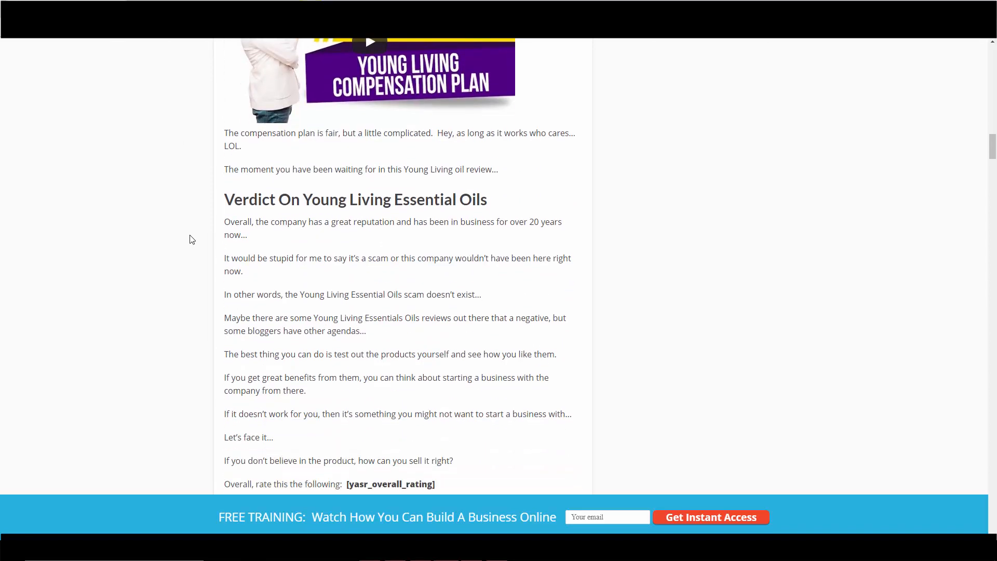
{"action": "scroll", "scroll_direction": "down", "scroll_amount": 3}
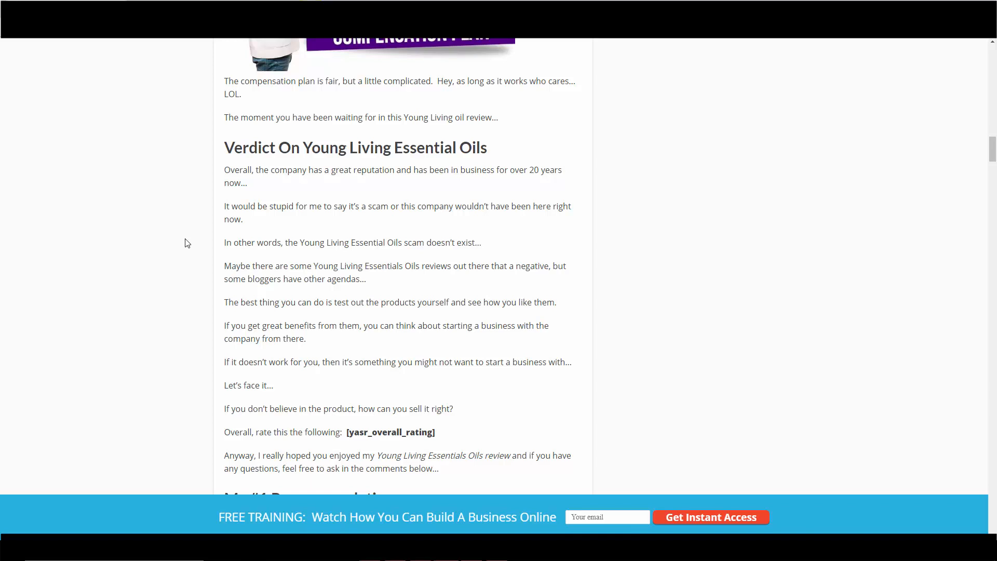
{"action": "mouse_move", "coordinate": [222, 322]}
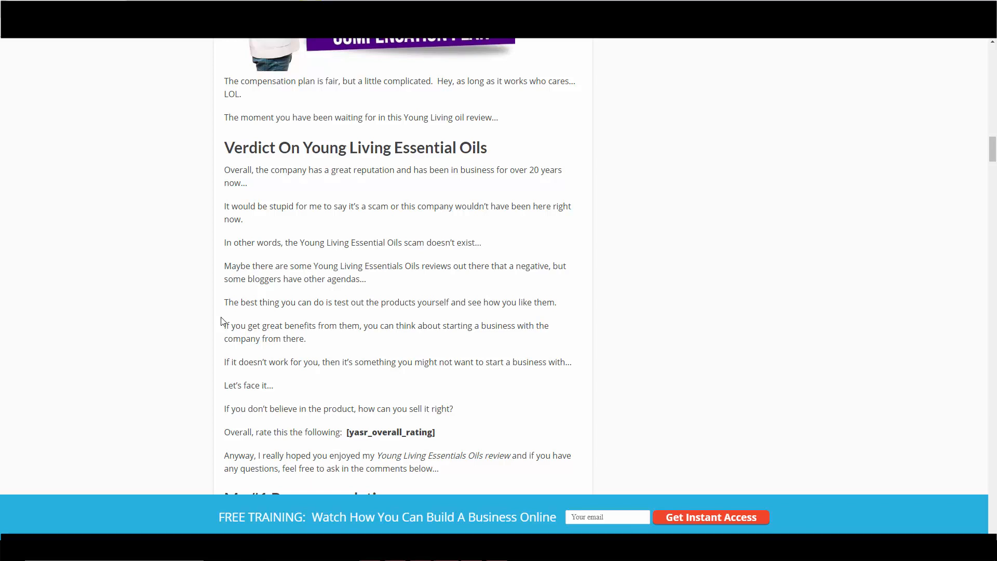
{"action": "mouse_move", "coordinate": [218, 323]}
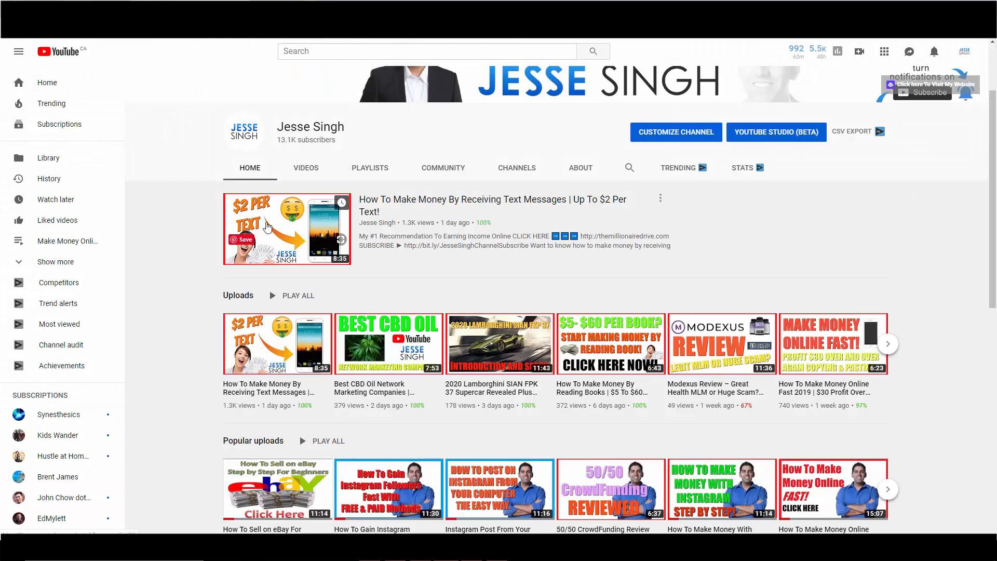
{"action": "mouse_move", "coordinate": [188, 287]}
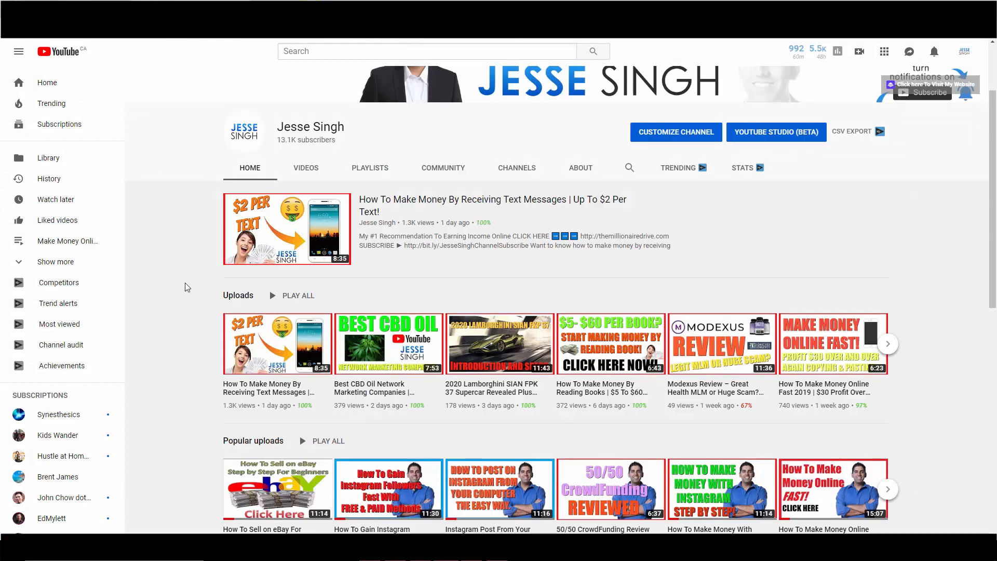
{"action": "mouse_move", "coordinate": [181, 310]}
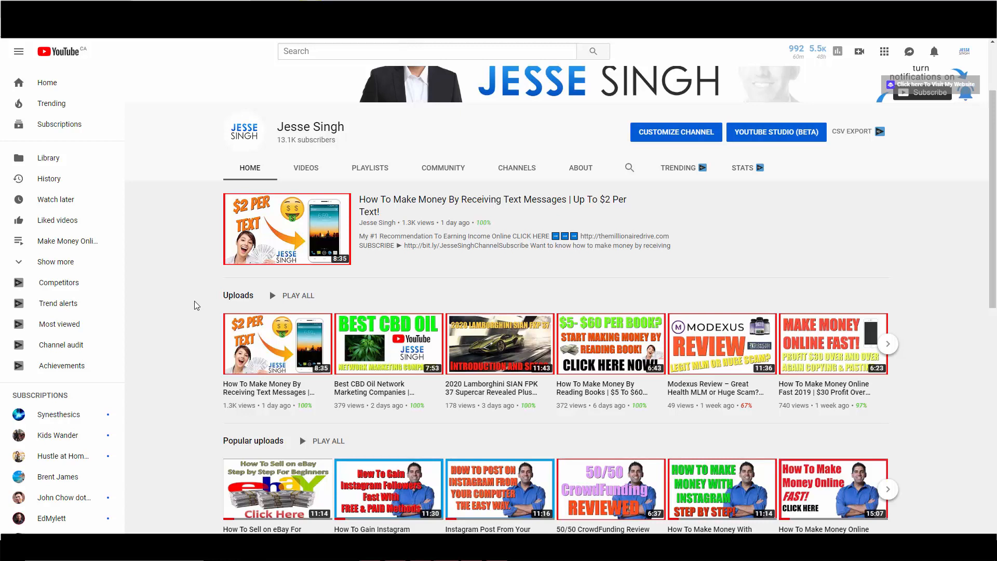
{"action": "mouse_move", "coordinate": [794, 387]}
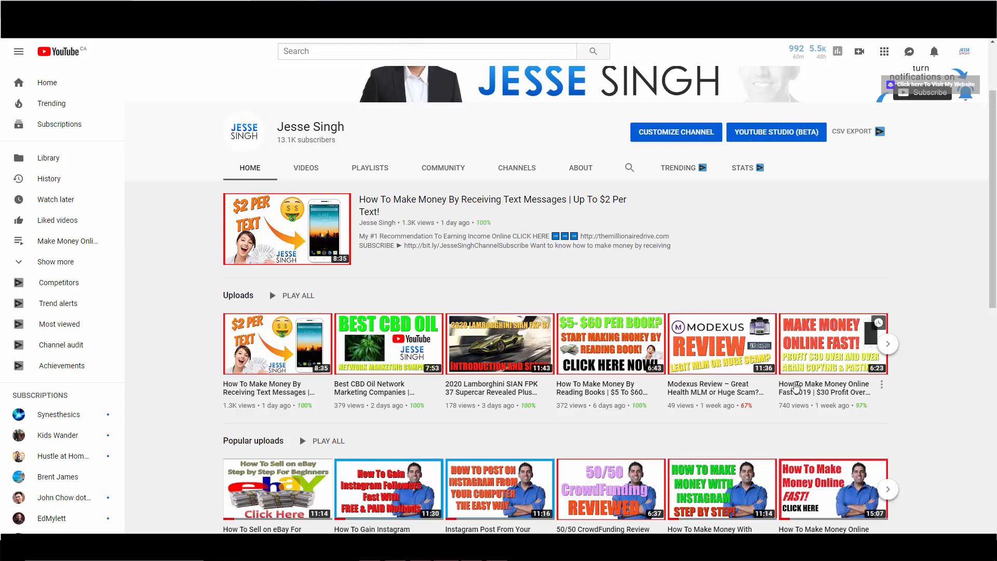
{"action": "left_click", "coordinate": [886, 344]}
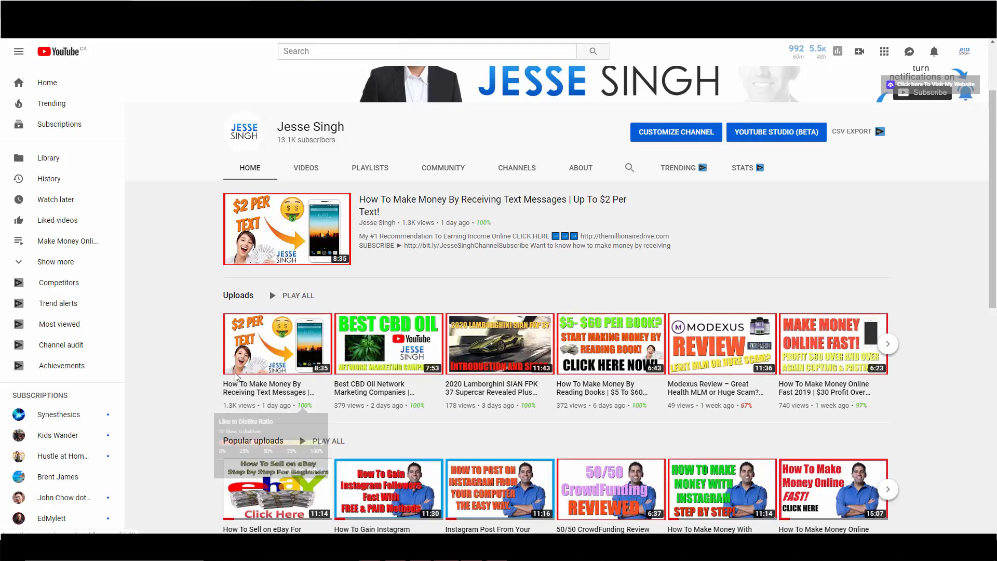
{"action": "mouse_move", "coordinate": [183, 352]}
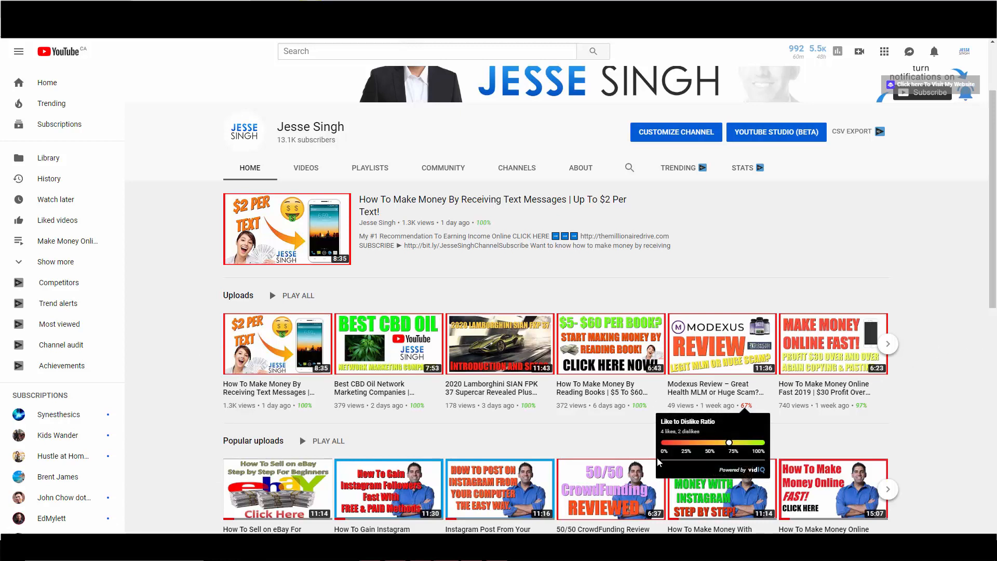
{"action": "mouse_move", "coordinate": [614, 418]}
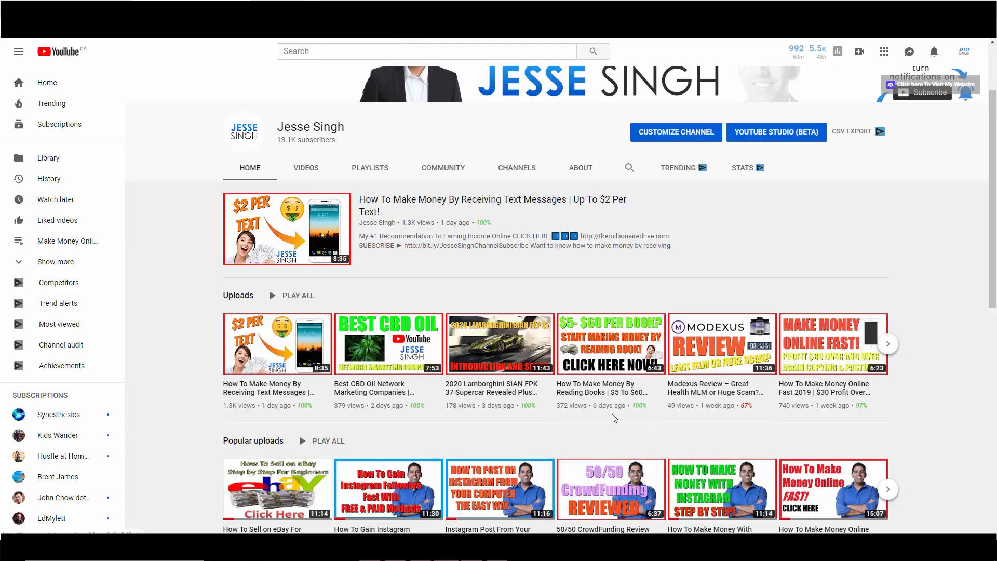
{"action": "mouse_move", "coordinate": [895, 353]}
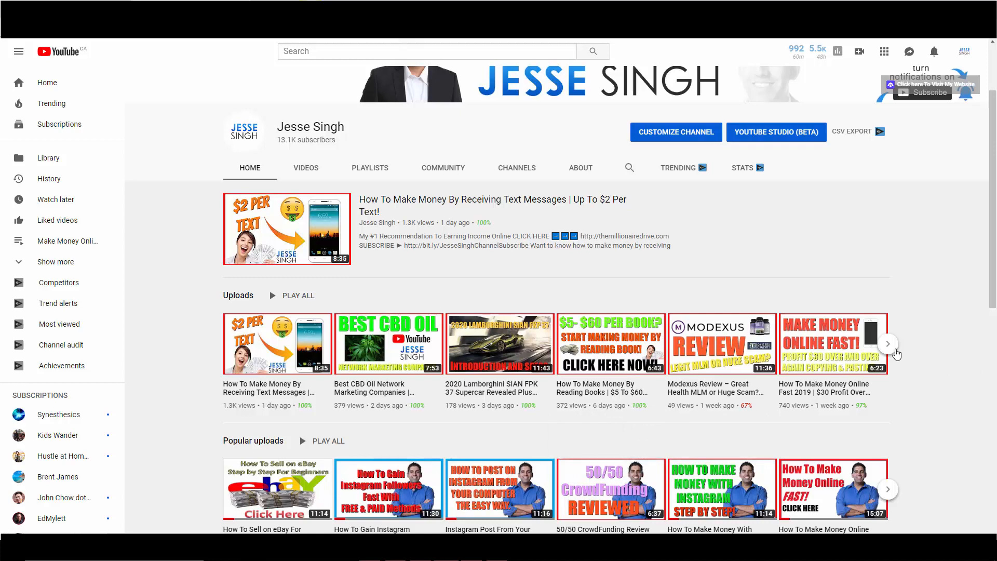
Page the Uploads shelf forward, back, then forward again to the older videos led by the Ferrari 812 GTS review
{"action": "left_click", "coordinate": [895, 343]}
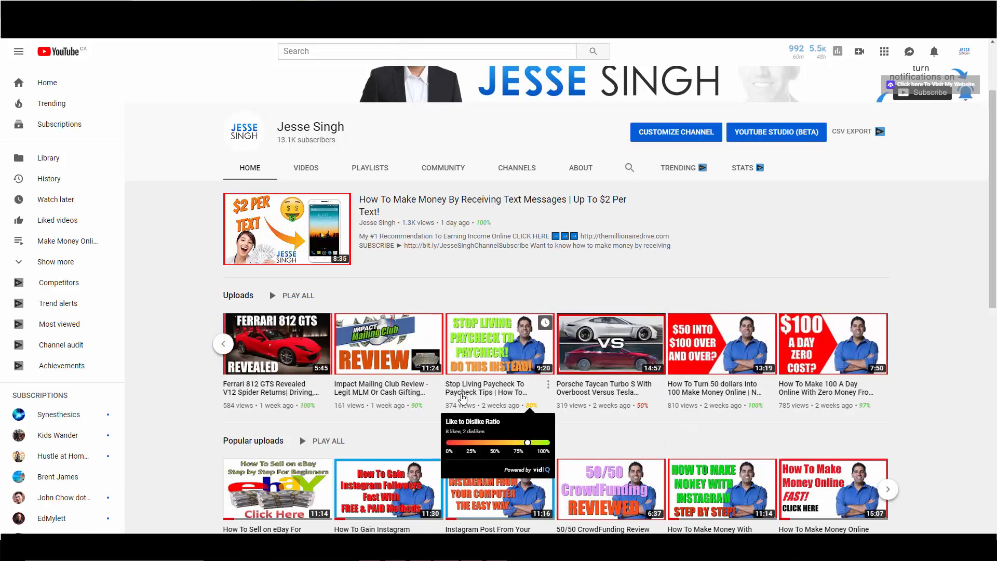
{"action": "left_click", "coordinate": [887, 343]}
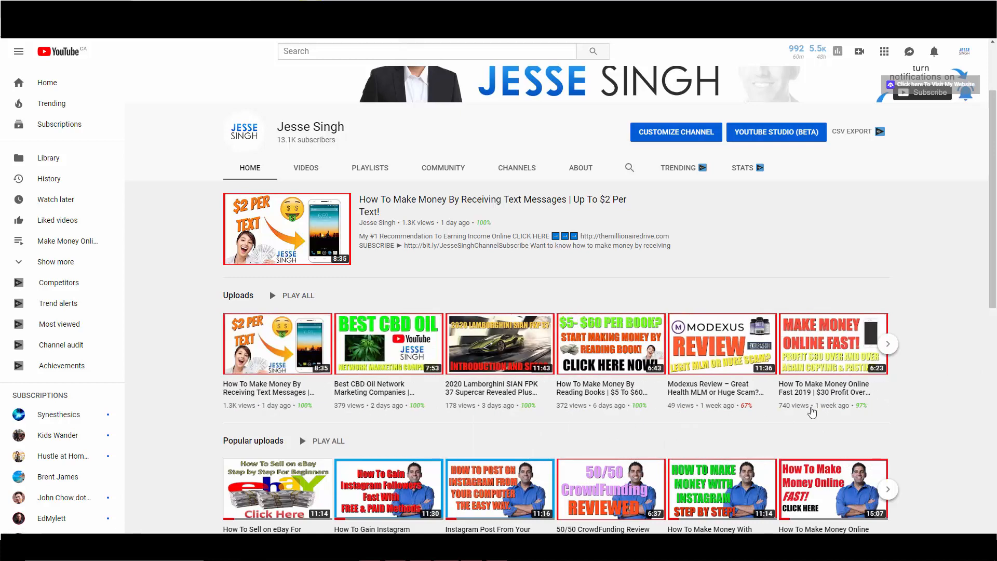
{"action": "mouse_move", "coordinate": [835, 372]}
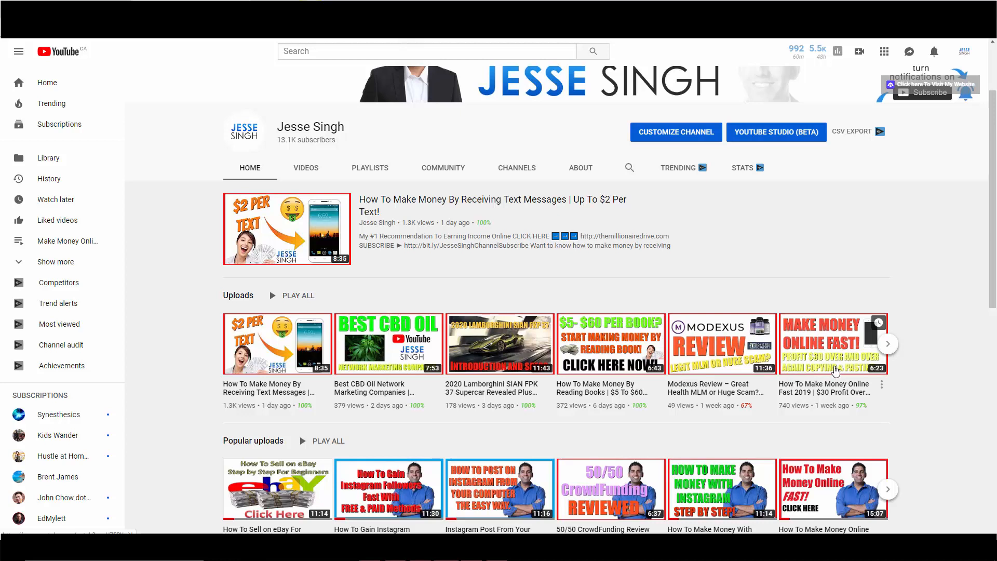
{"action": "mouse_move", "coordinate": [835, 372]}
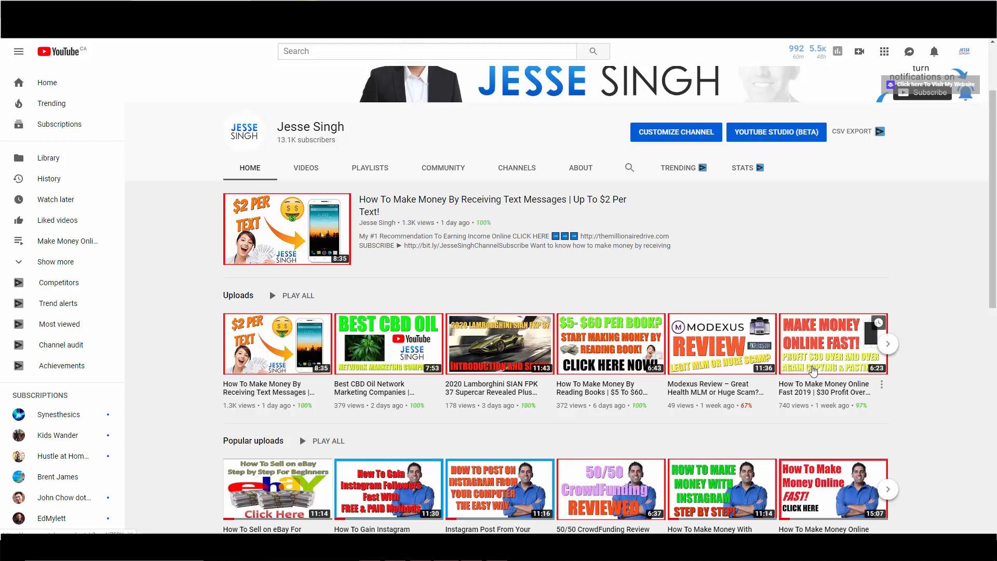
{"action": "mouse_move", "coordinate": [808, 365]}
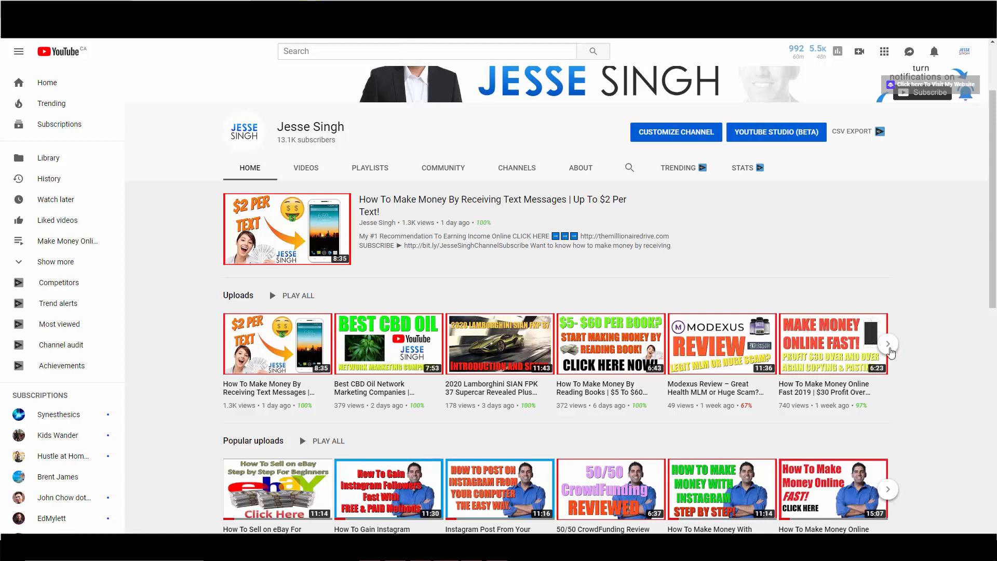
{"action": "left_click", "coordinate": [888, 344]}
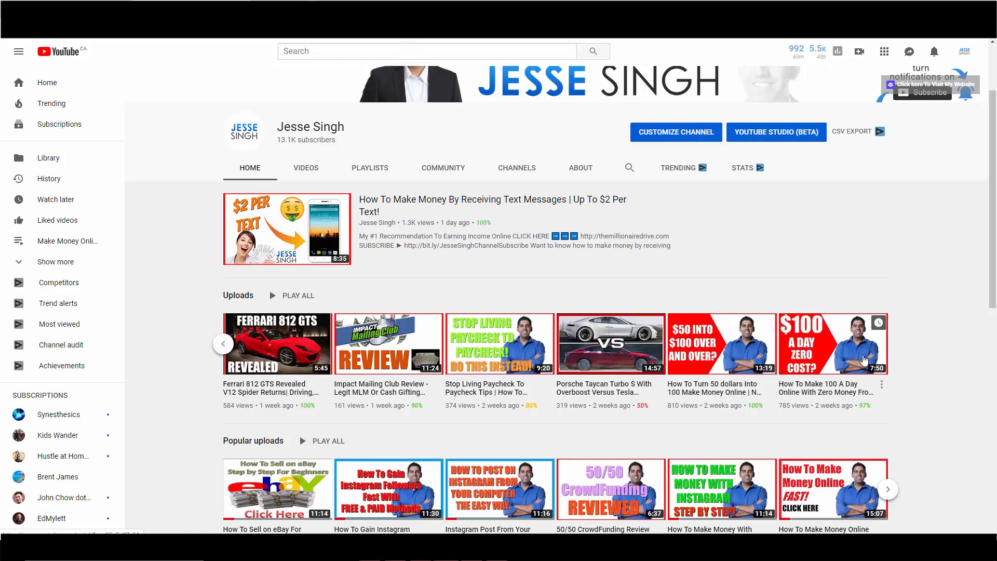
{"action": "mouse_move", "coordinate": [858, 354]}
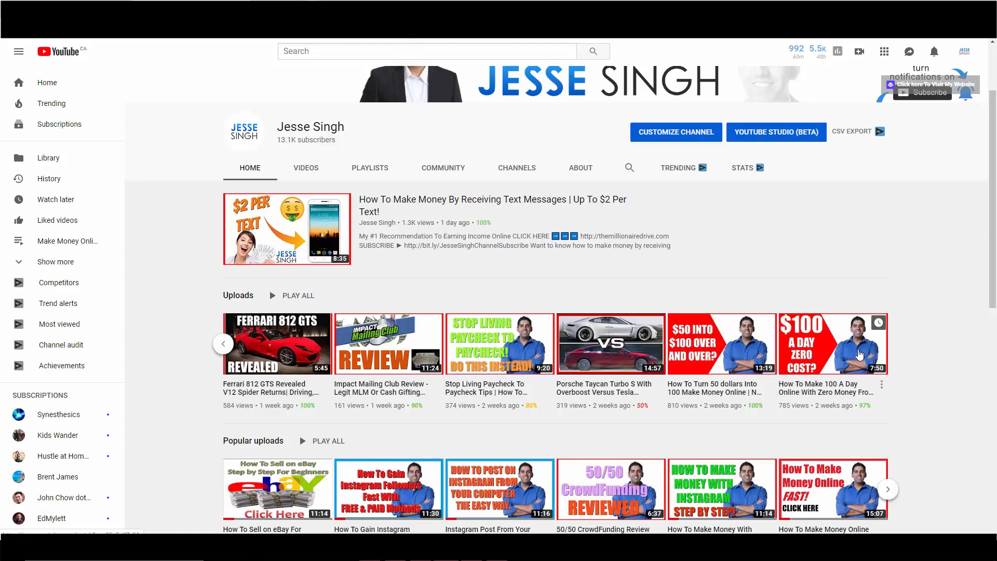
{"action": "mouse_move", "coordinate": [785, 286]}
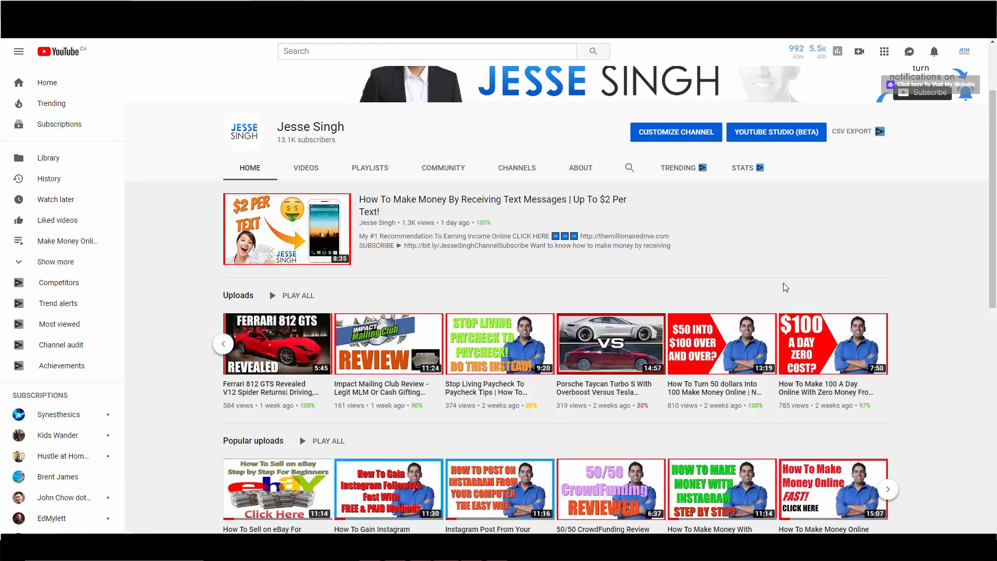
{"action": "mouse_move", "coordinate": [108, 209]}
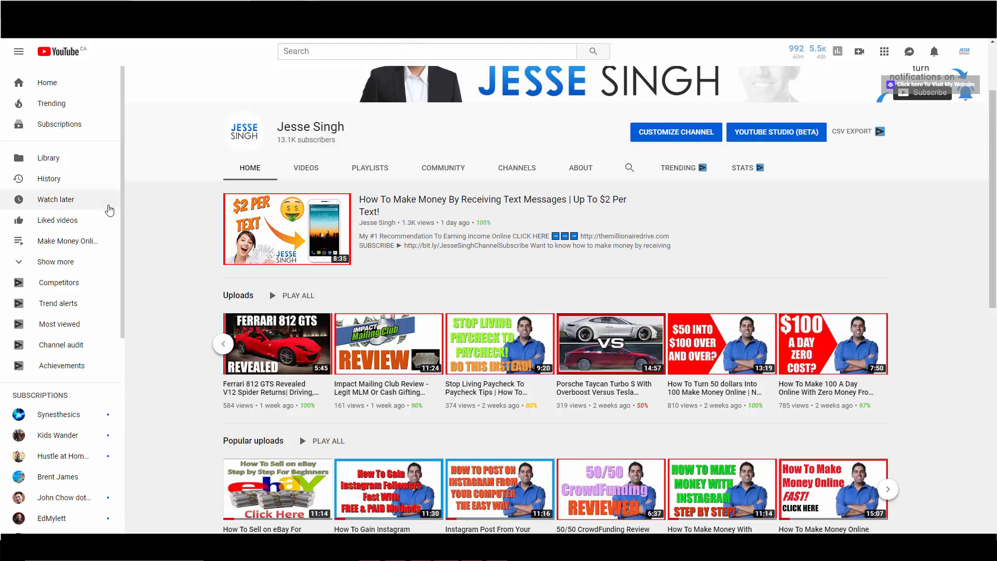
{"action": "mouse_move", "coordinate": [267, 343]}
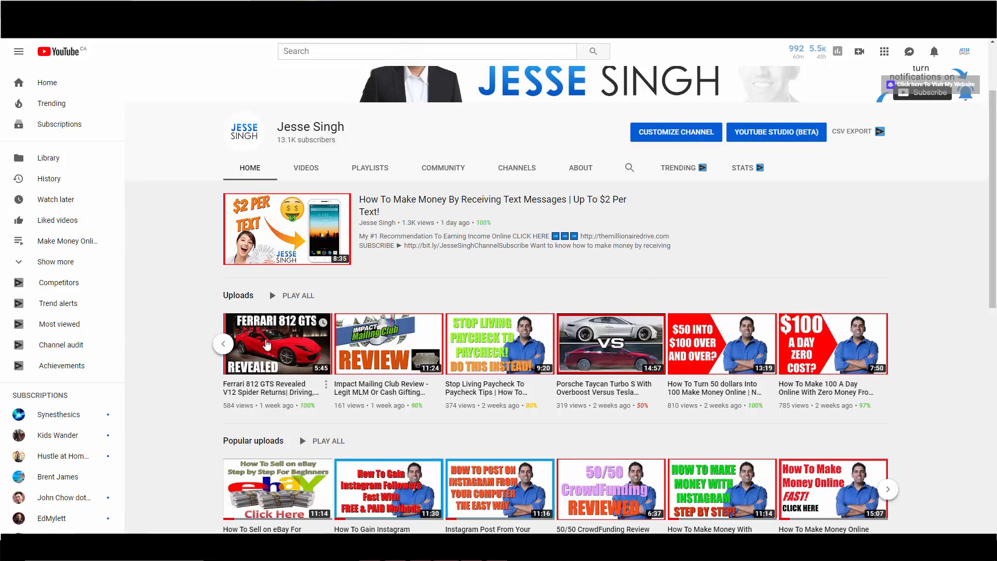
{"action": "mouse_move", "coordinate": [187, 364]}
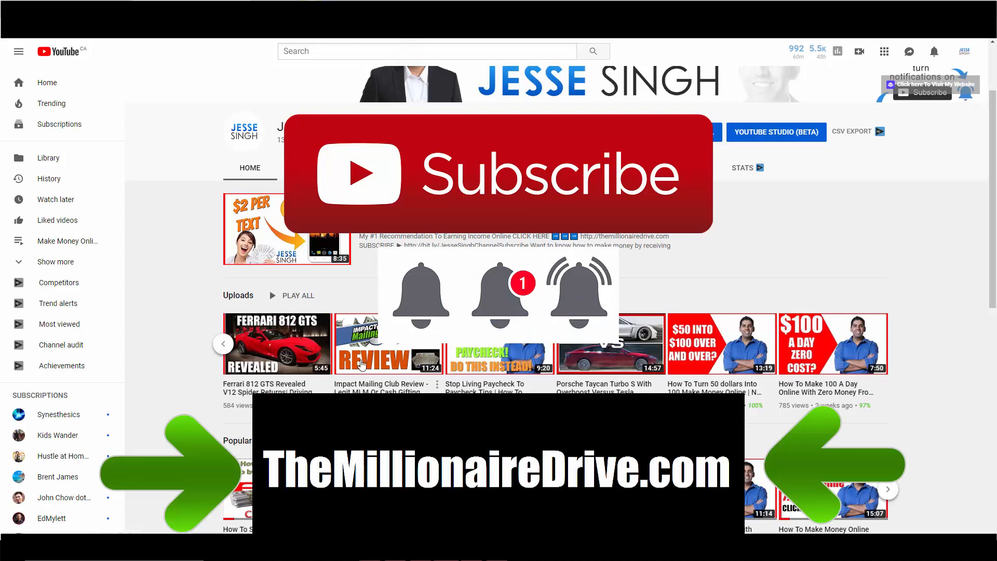
Page the Uploads shelf back to the newest videos, led by the 'Receiving Text Messages' upload
{"action": "left_click", "coordinate": [886, 344]}
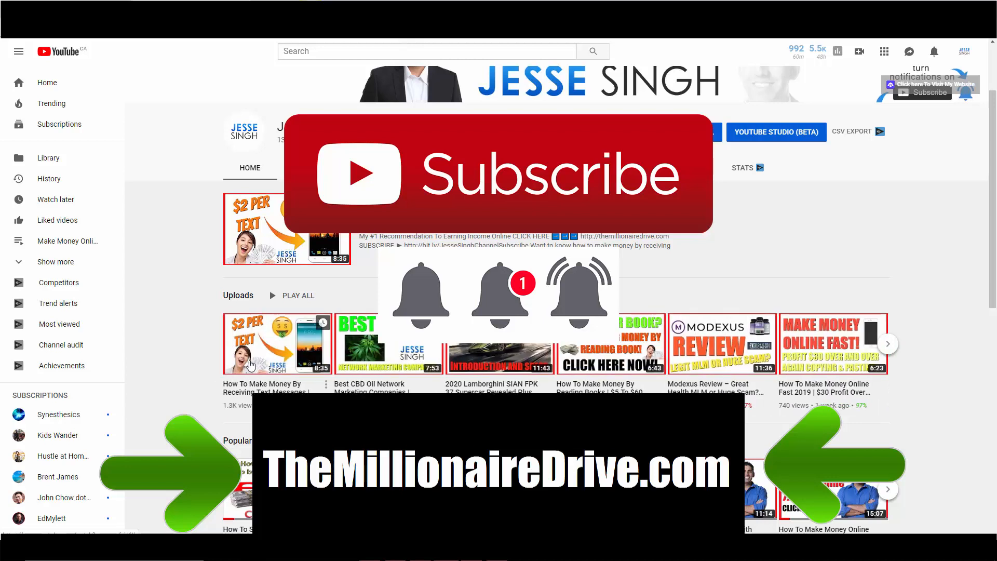
{"action": "mouse_move", "coordinate": [138, 378]}
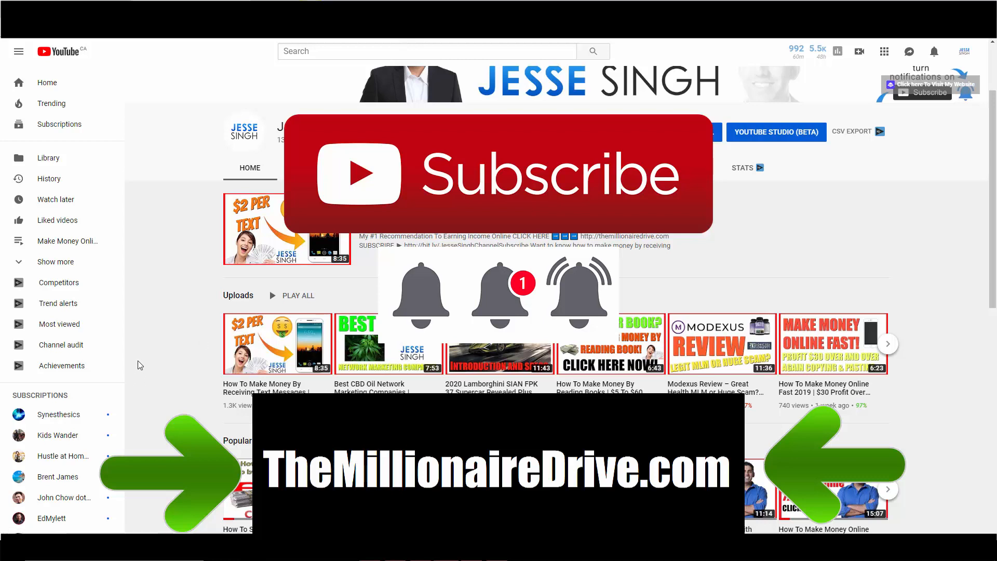
{"action": "mouse_move", "coordinate": [289, 355]}
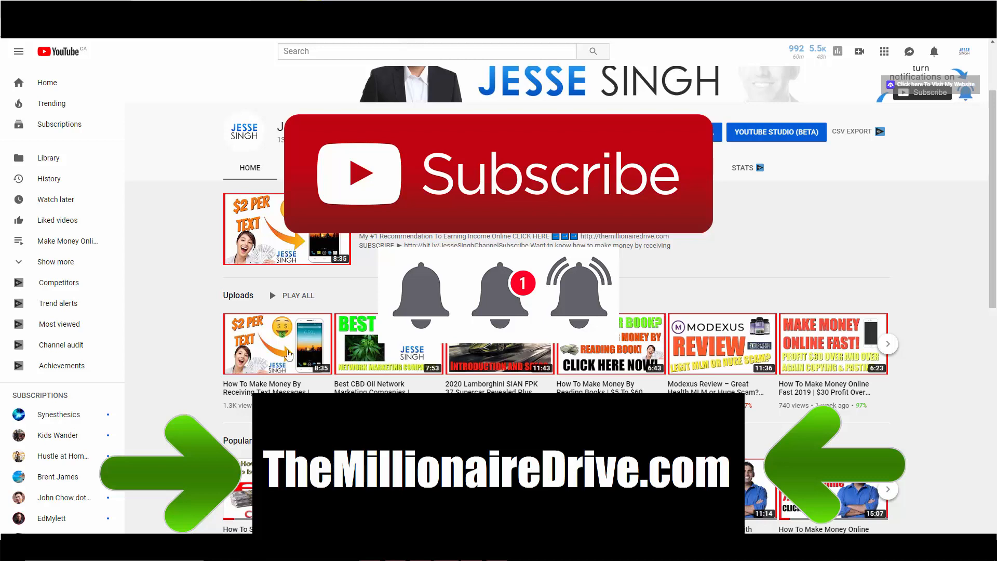
{"action": "mouse_move", "coordinate": [239, 353]}
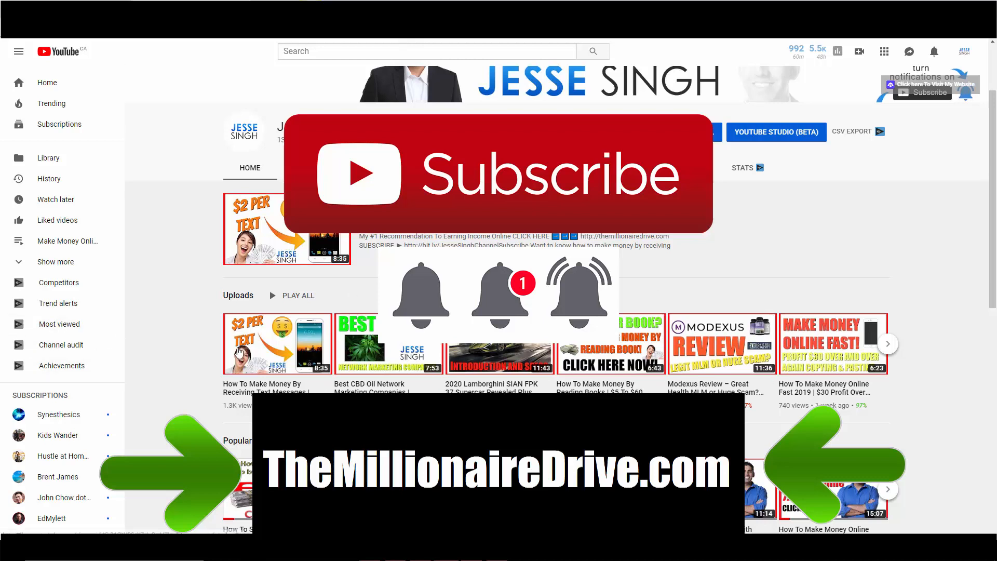
{"action": "mouse_move", "coordinate": [181, 329]}
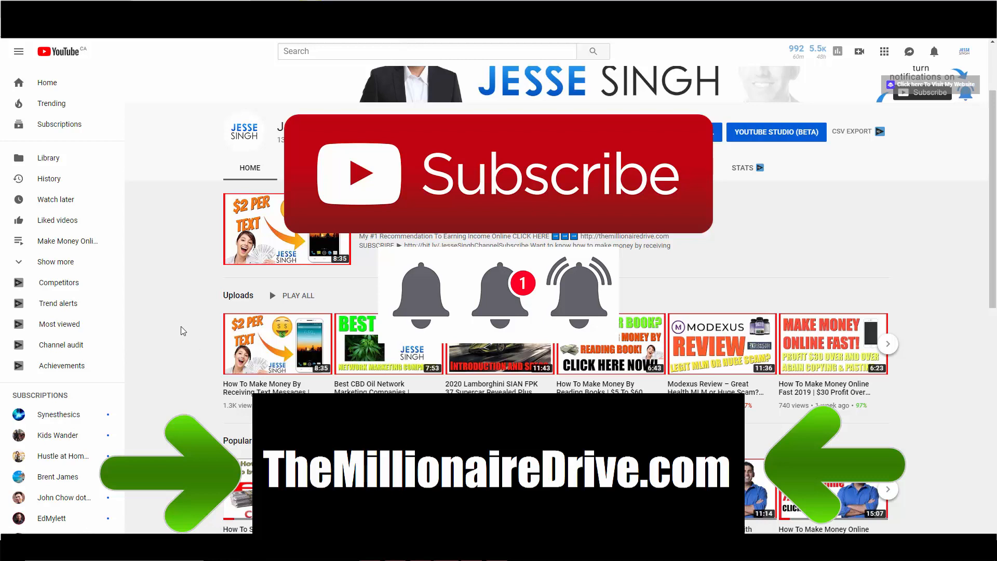
{"action": "mouse_move", "coordinate": [205, 333]}
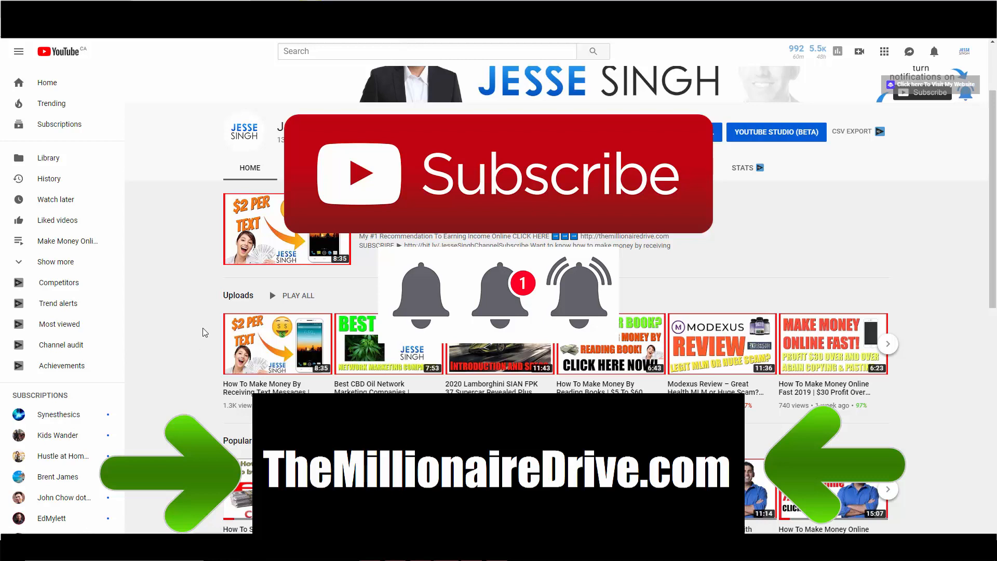